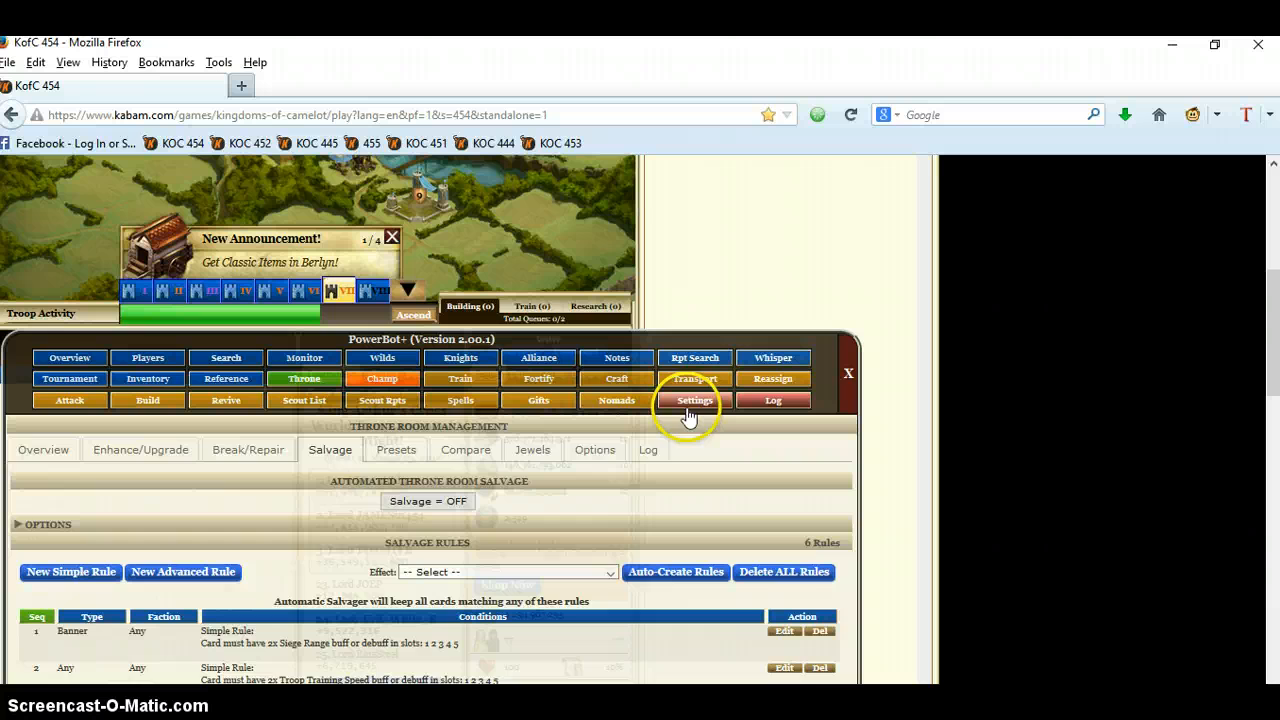
# Step: Export the domain 454 PowerBot+ configuration from Settings and save it as a file
pyautogui.click(694, 400)
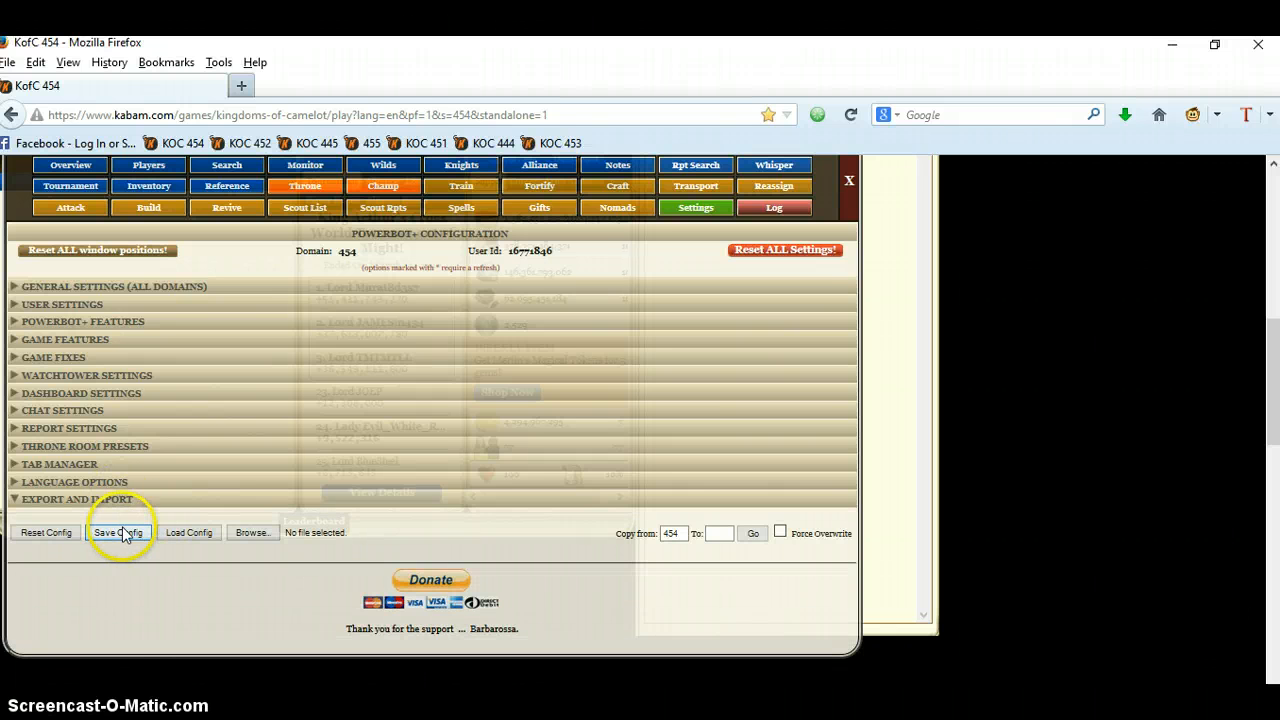
pyautogui.click(117, 532)
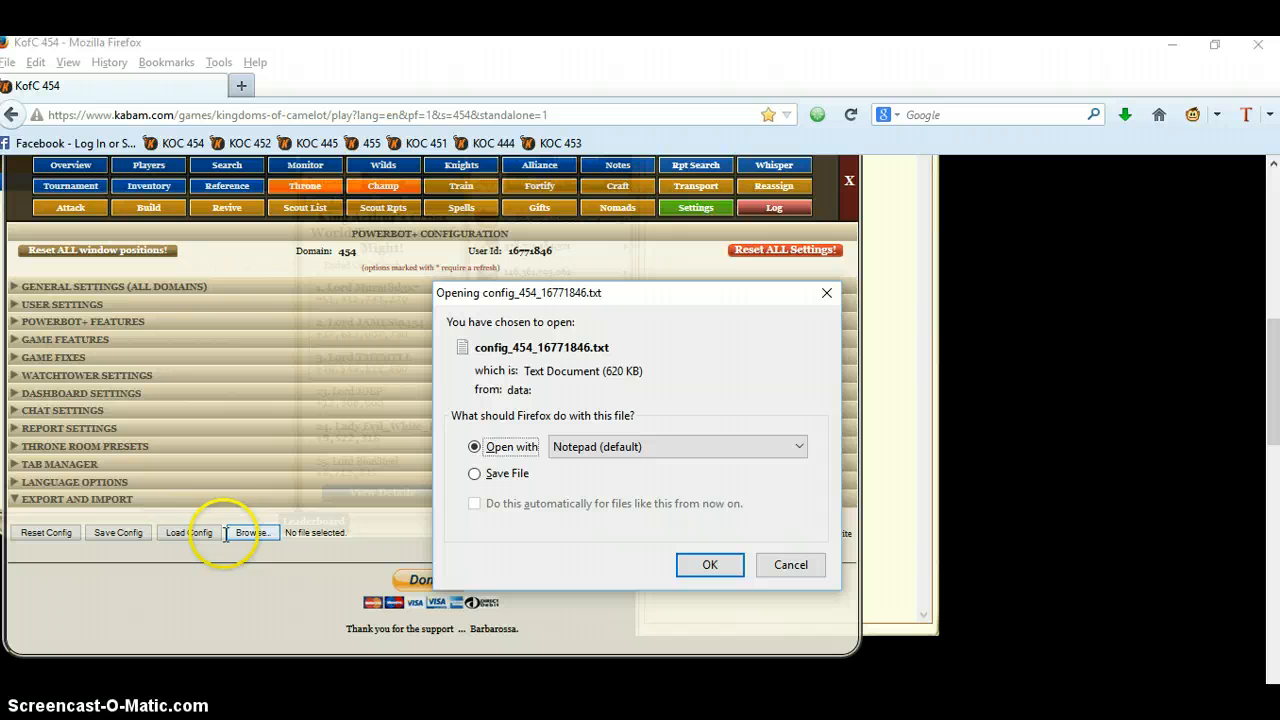
pyautogui.moveTo(476, 473)
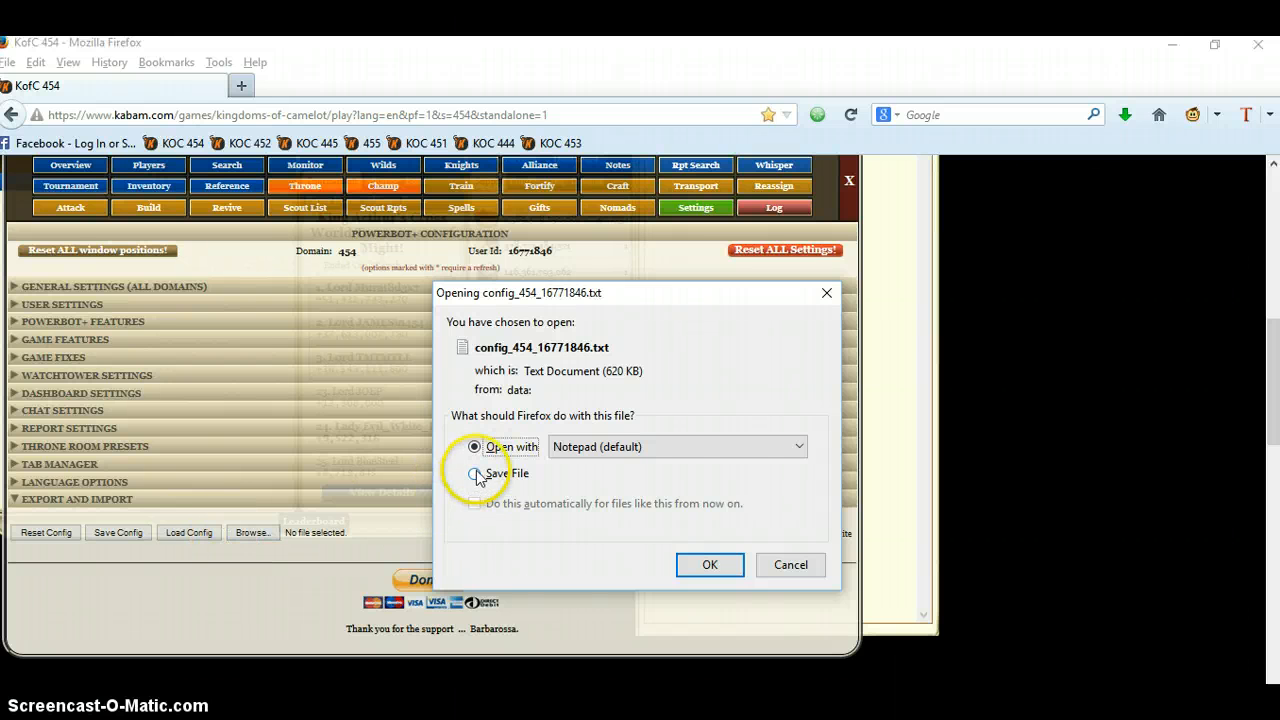
pyautogui.click(474, 473)
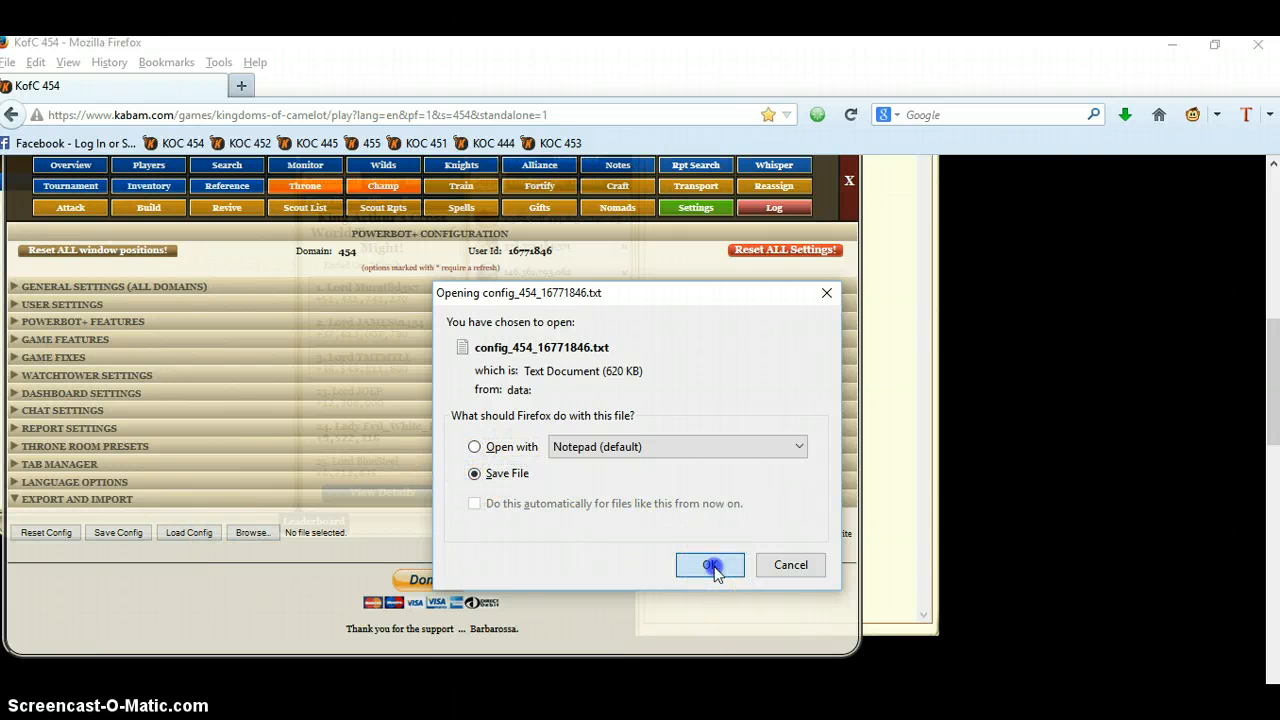
pyautogui.click(710, 565)
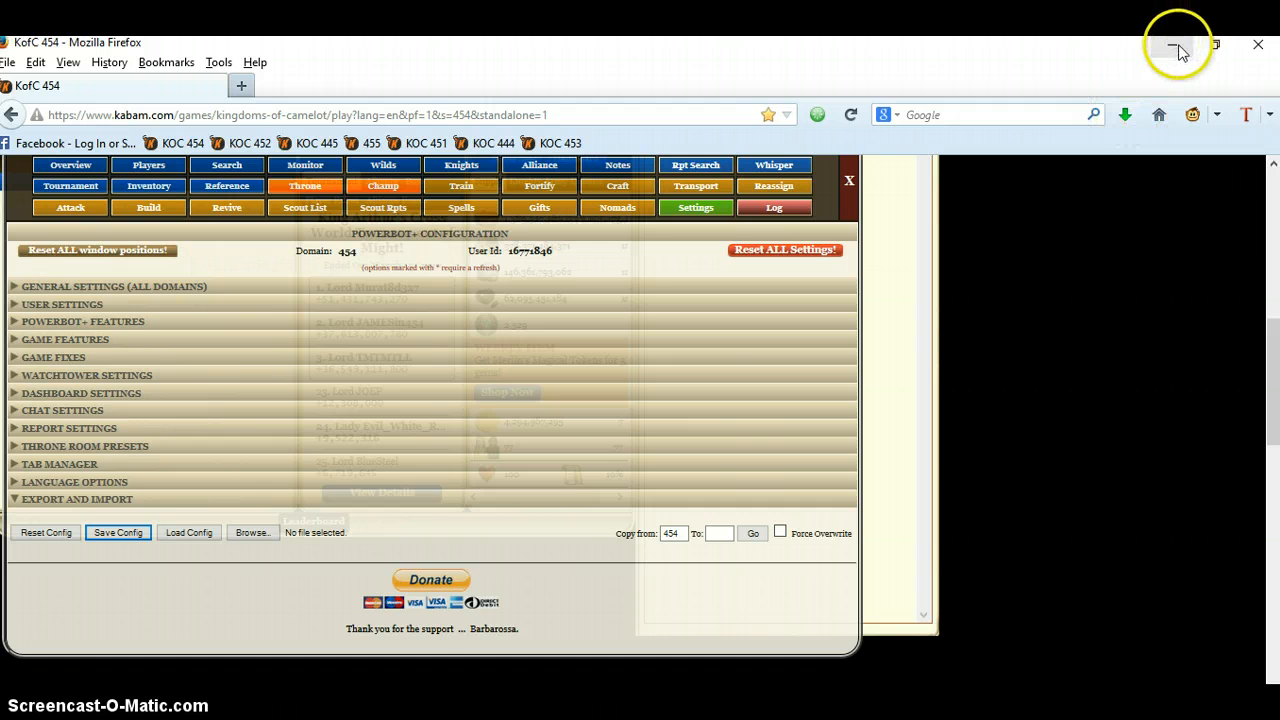
# Step: Move older saved files into 'bot setting' and name the new config file 'bot 454'
pyautogui.click(1179, 45)
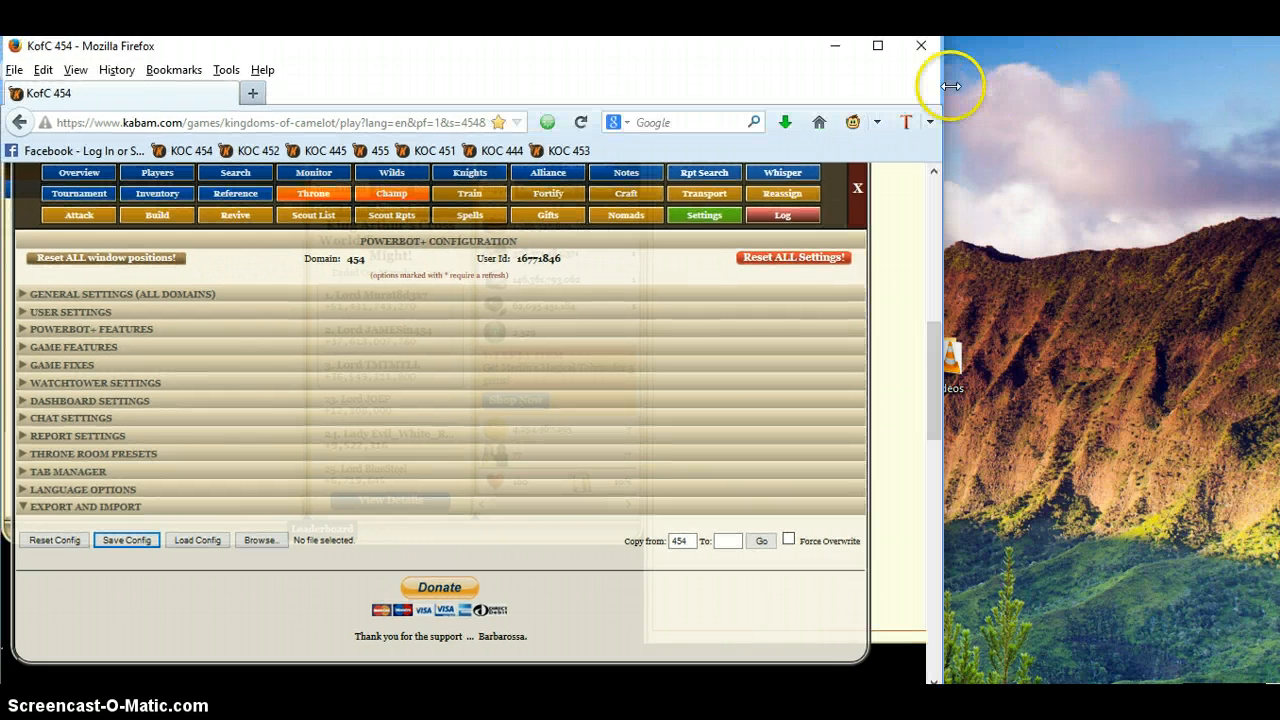
pyautogui.moveTo(1050, 148)
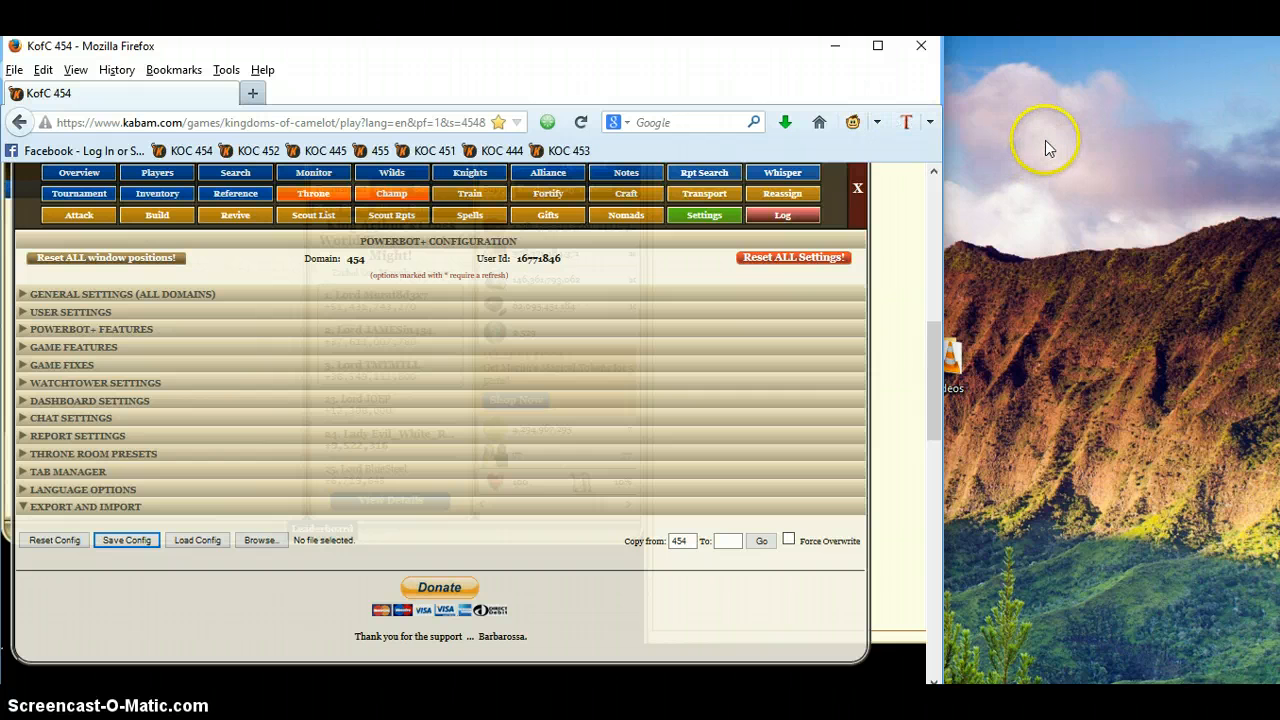
pyautogui.moveTo(1047, 149)
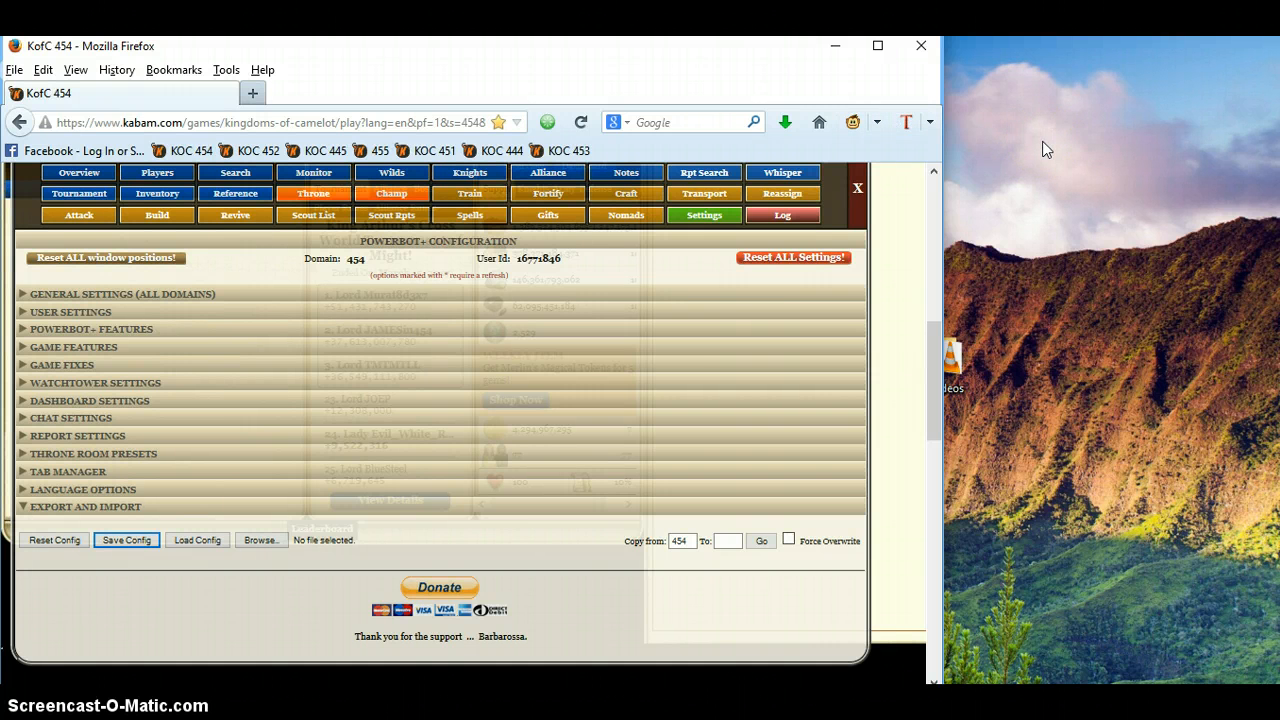
pyautogui.moveTo(835, 47)
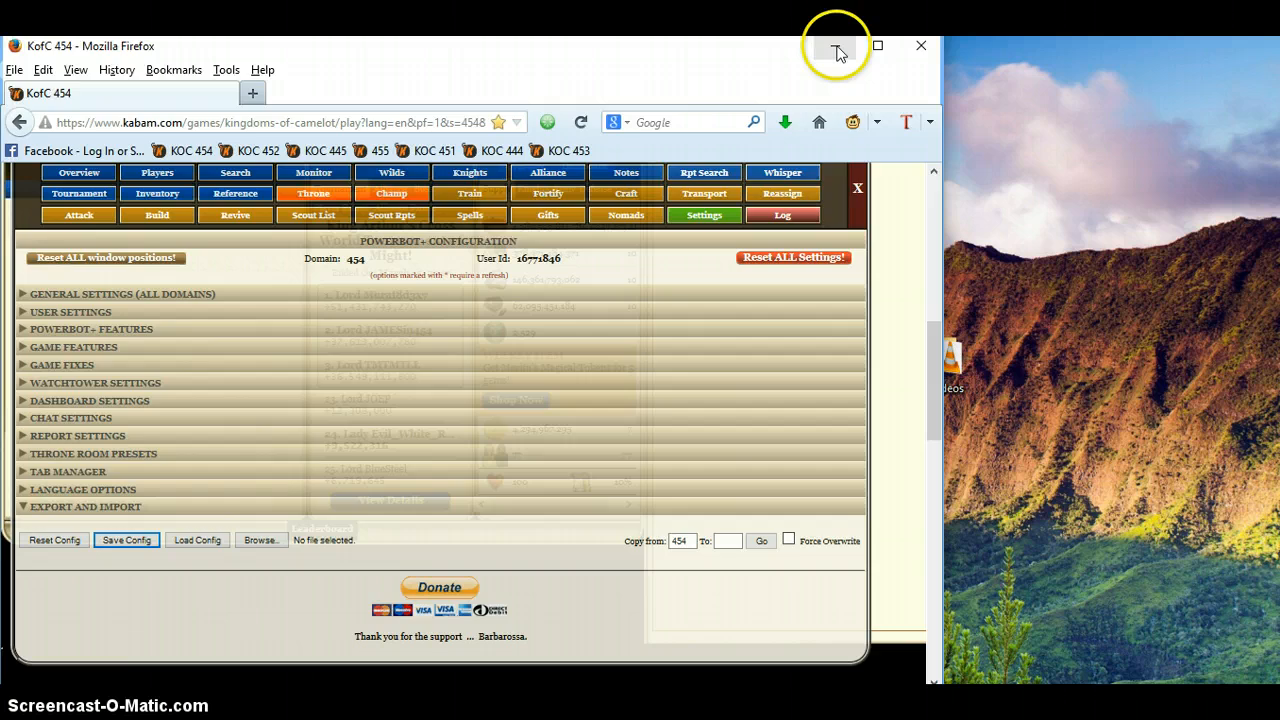
pyautogui.click(836, 46)
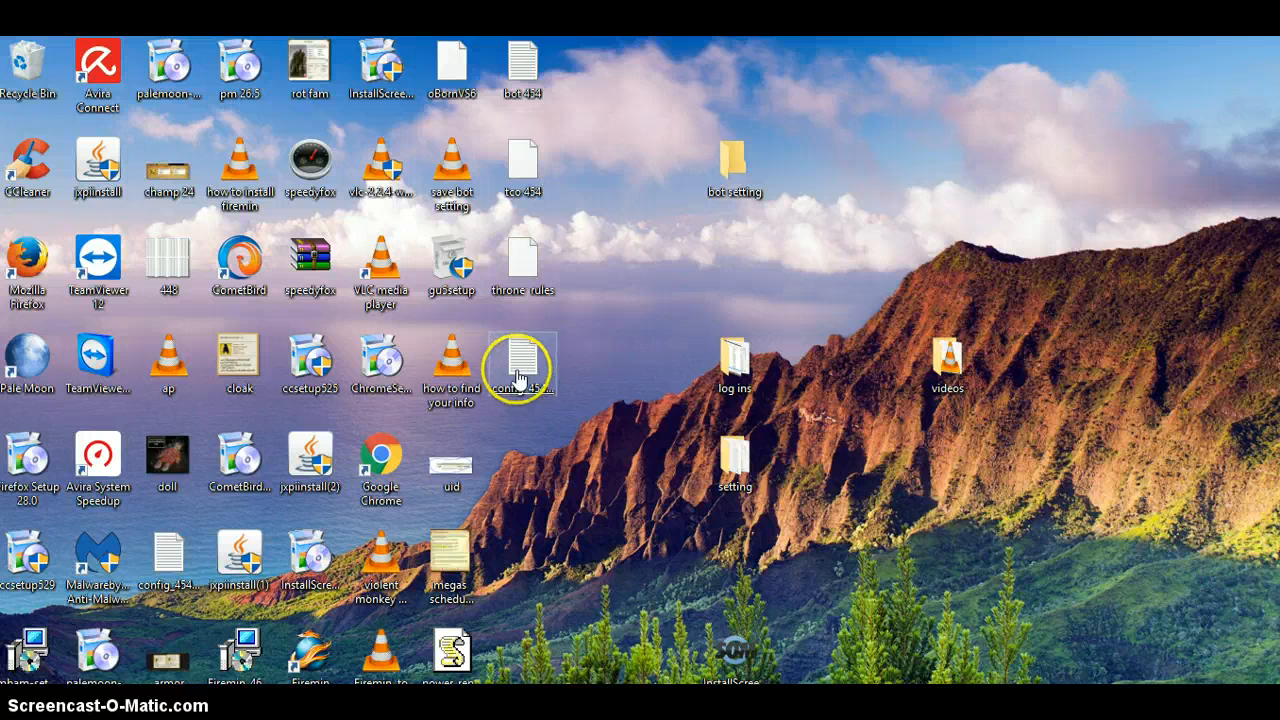
pyautogui.moveTo(520, 60)
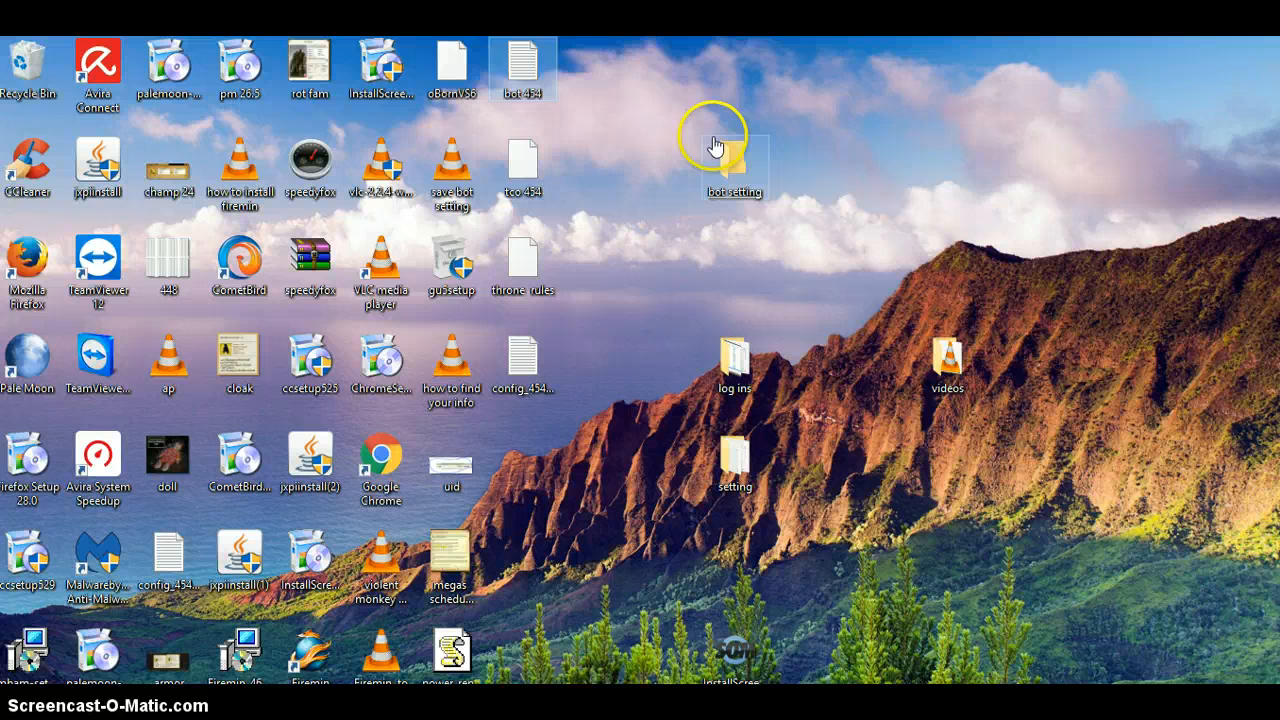
pyautogui.moveTo(522, 70); pyautogui.dragTo(735, 165)
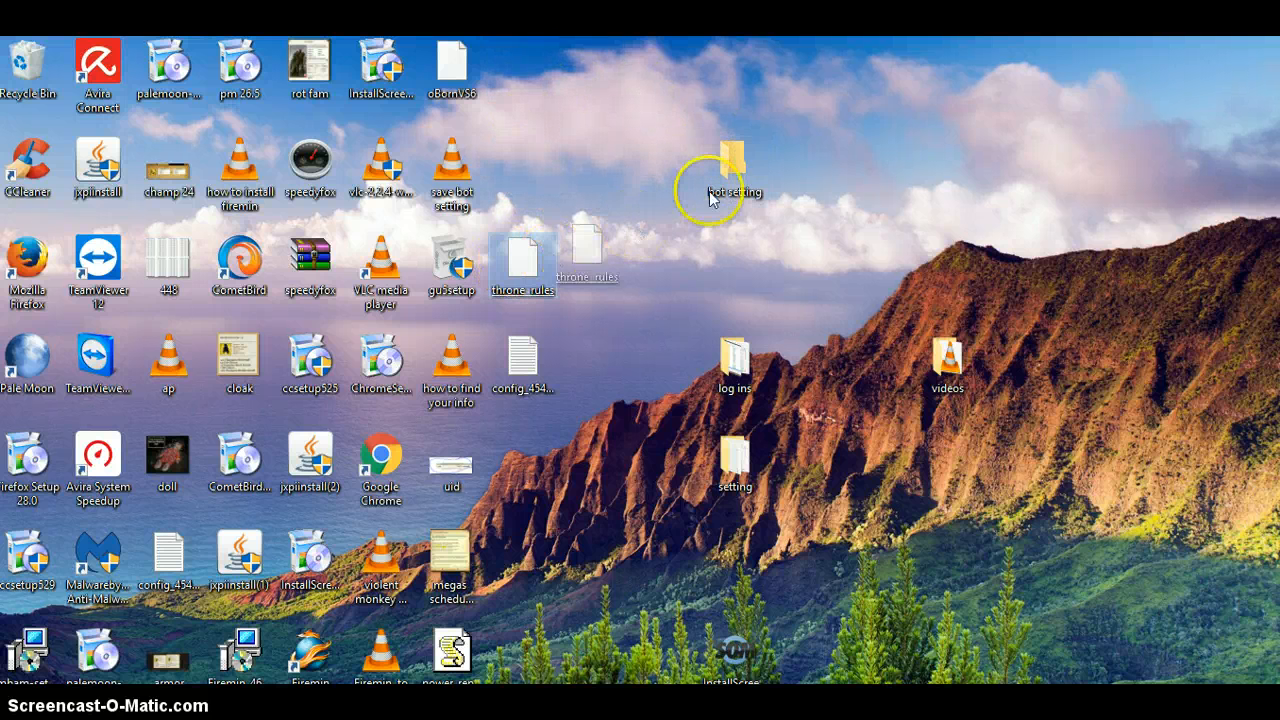
pyautogui.moveTo(522, 375)
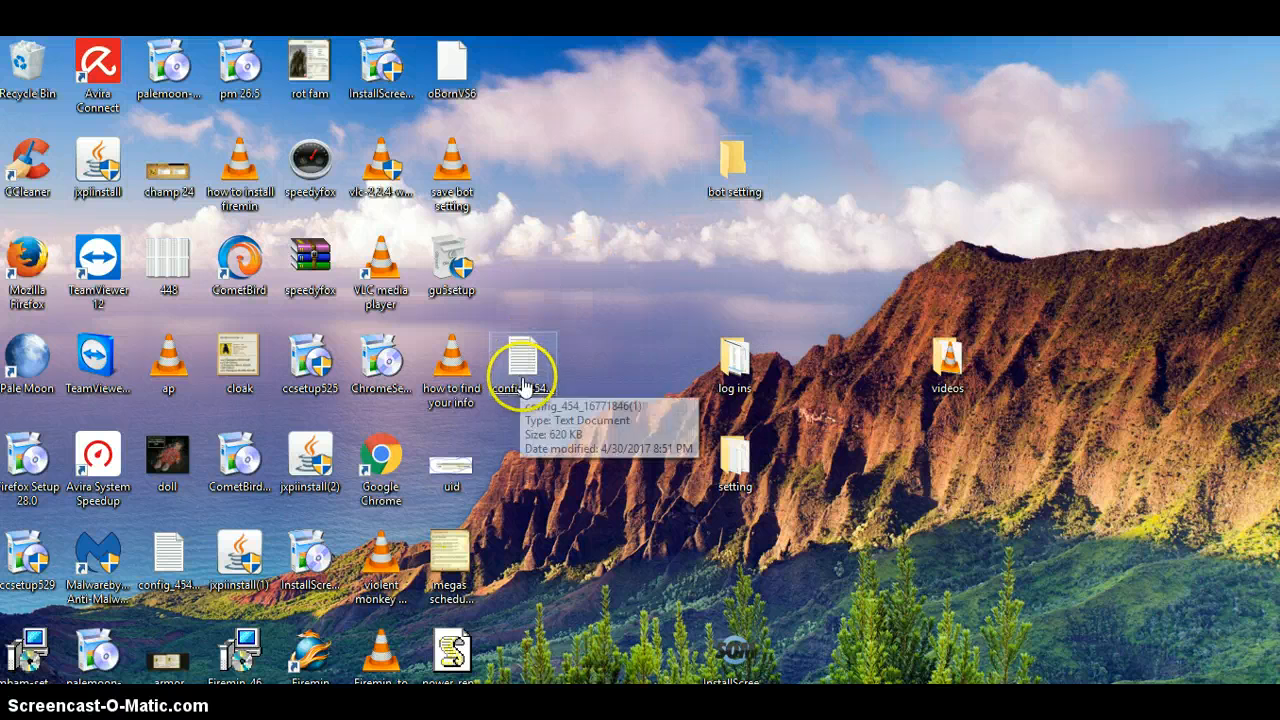
pyautogui.rightClick(522, 367)
pyautogui.write('bot 454')
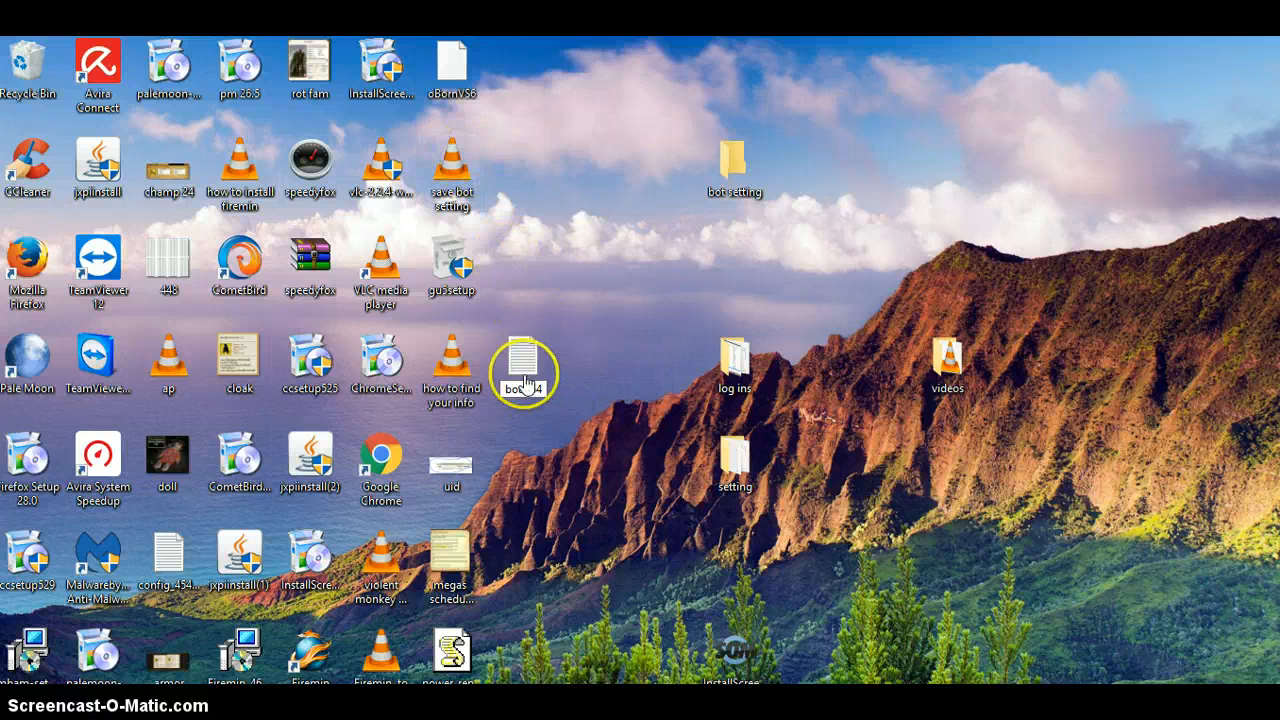
pyautogui.moveTo(524, 373); pyautogui.dragTo(521, 68)
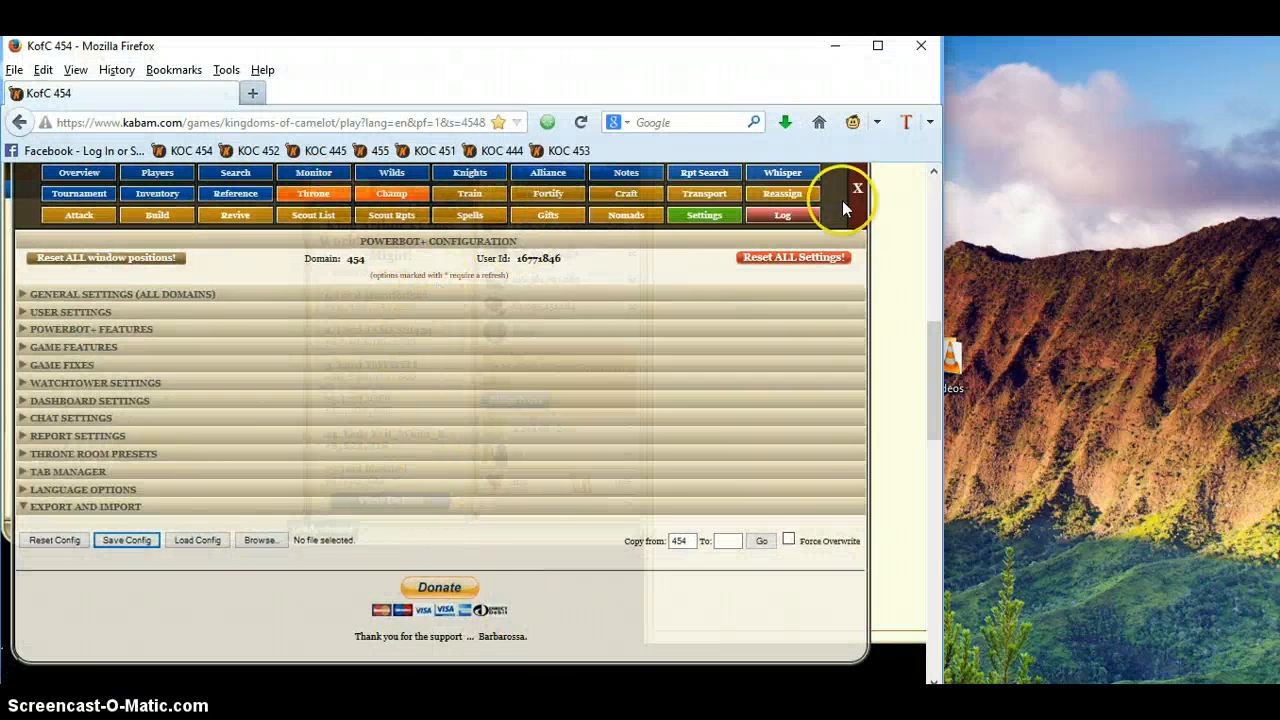
# Step: Close PowerBot+ and save TCO's throne room salvager rules as a desktop file
pyautogui.click(841, 190)
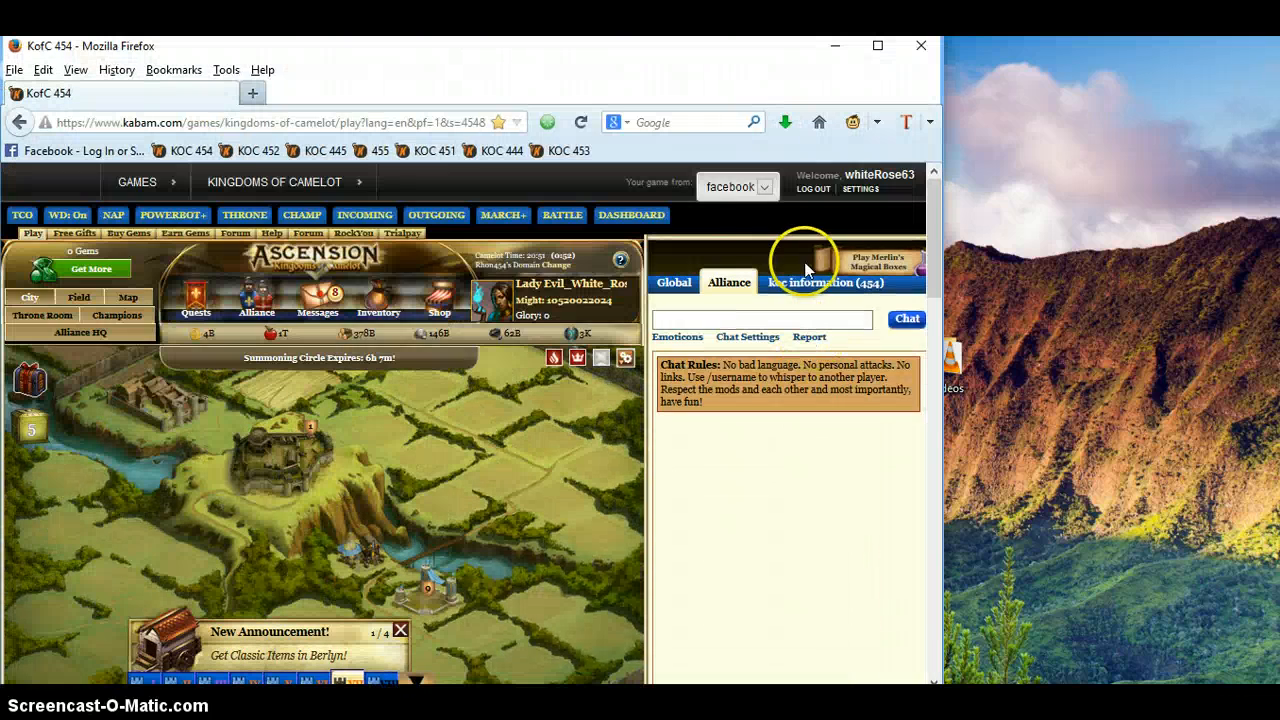
pyautogui.moveTo(695, 240)
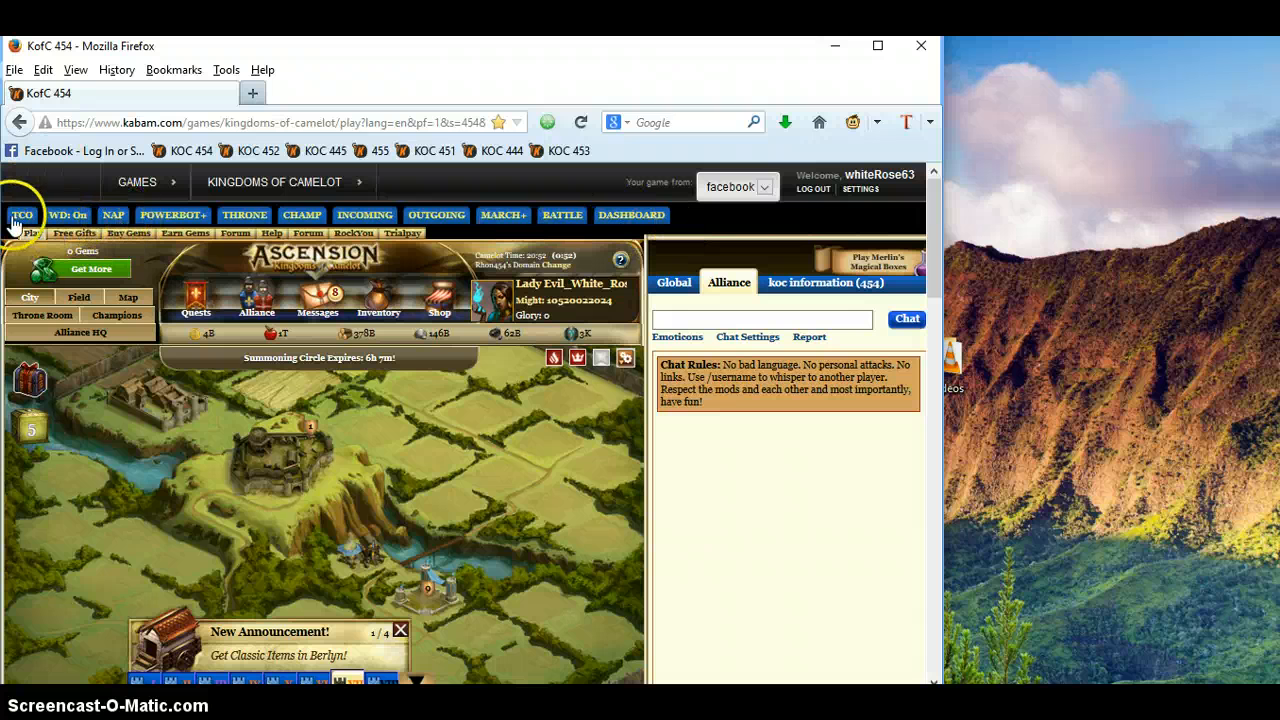
pyautogui.click(21, 215)
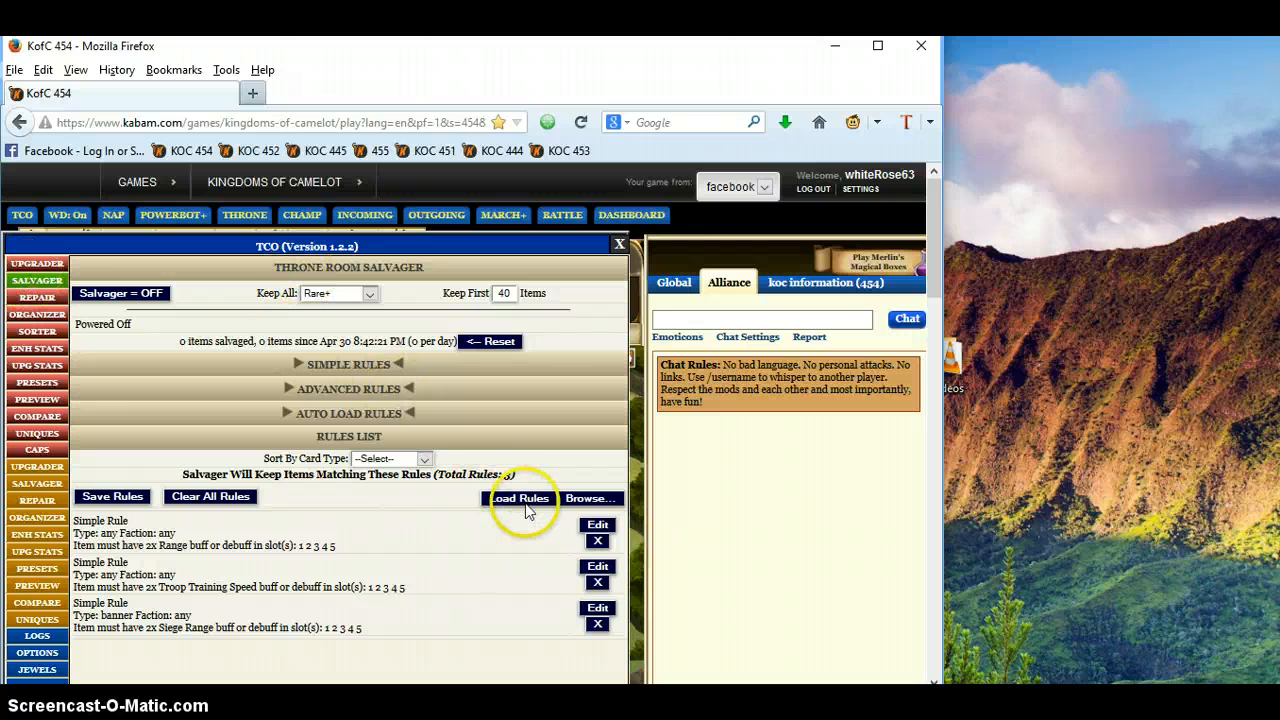
pyautogui.click(112, 496)
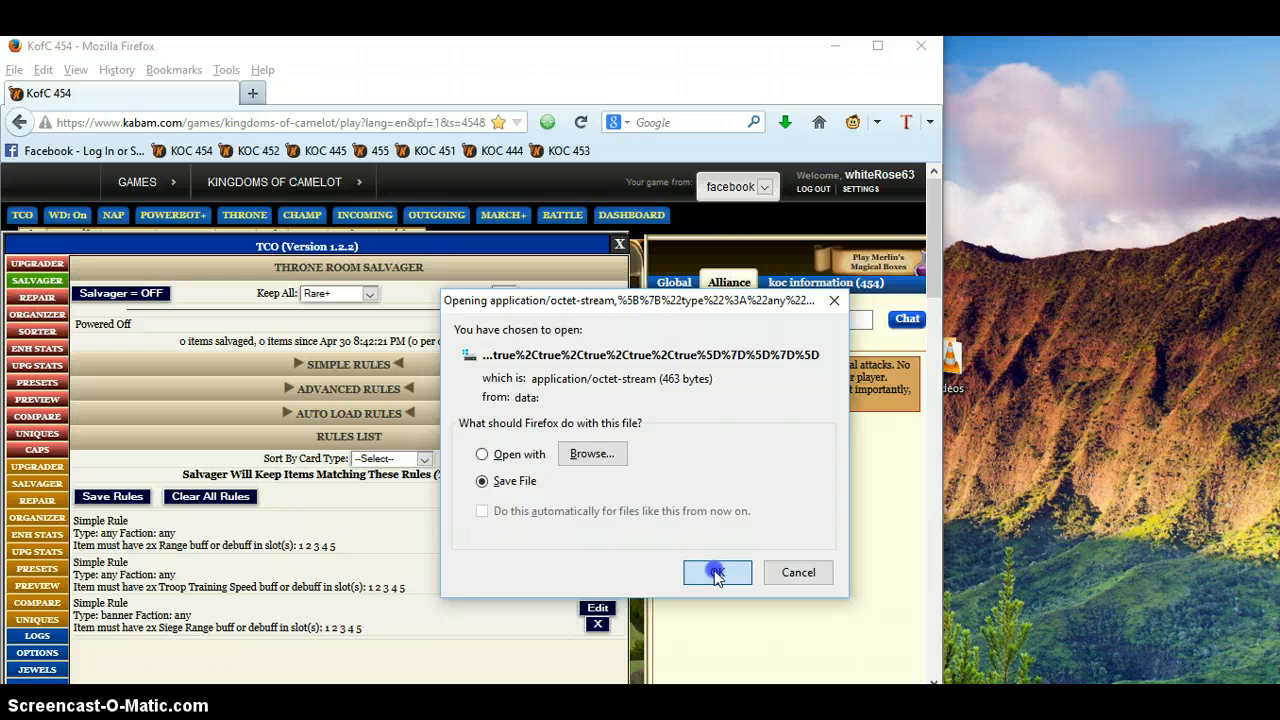
pyautogui.click(717, 572)
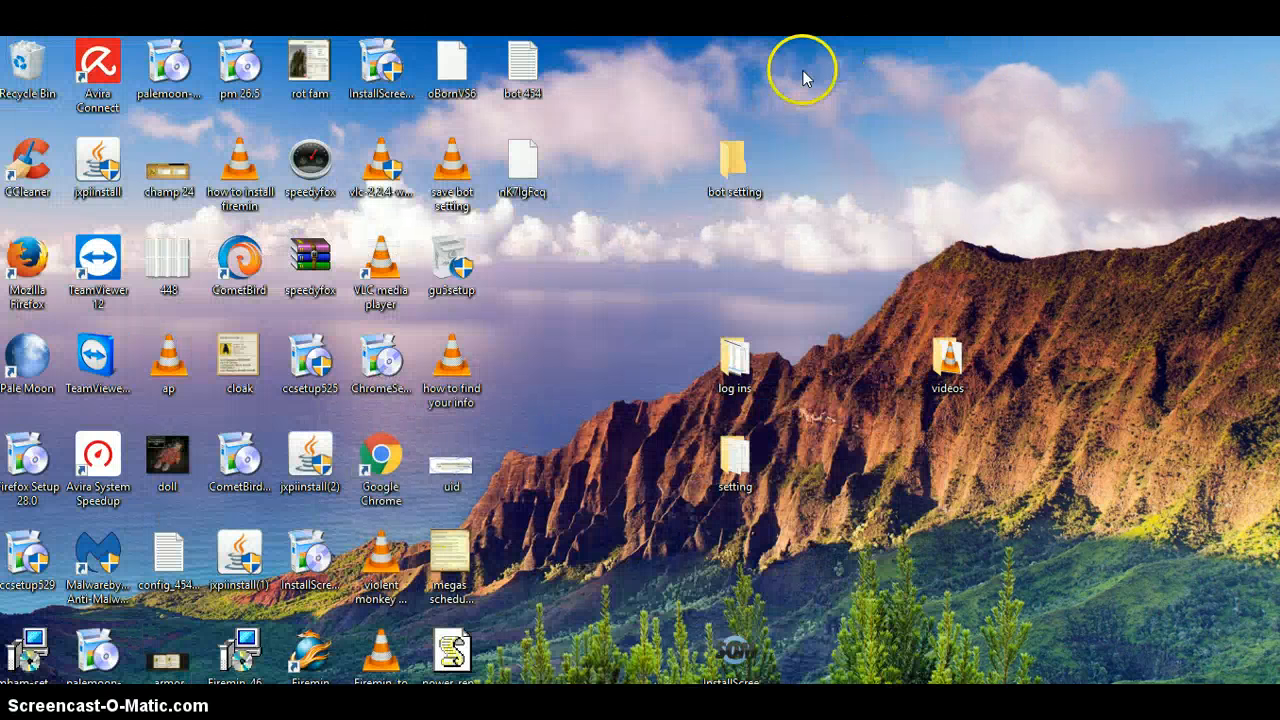
pyautogui.moveTo(518, 187)
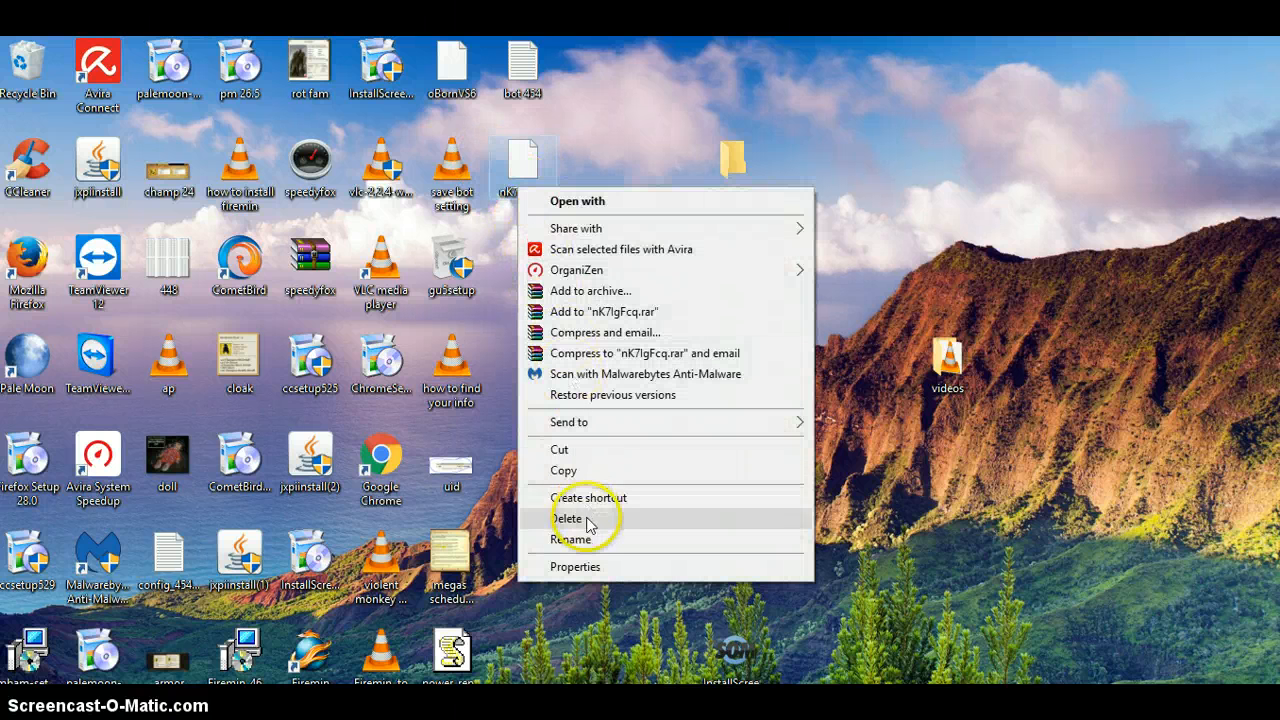
# Step: Rename the downloaded throne rules file to 'throne 454'
pyautogui.click(570, 518)
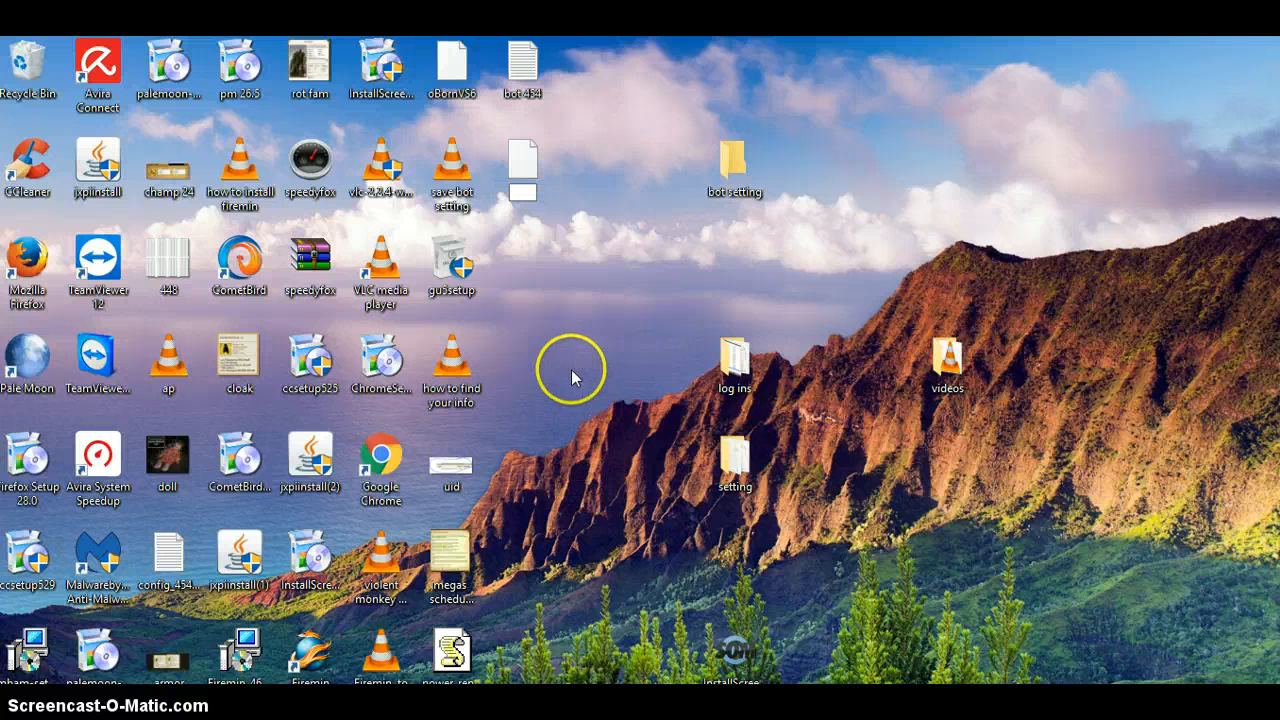
pyautogui.write('throne')
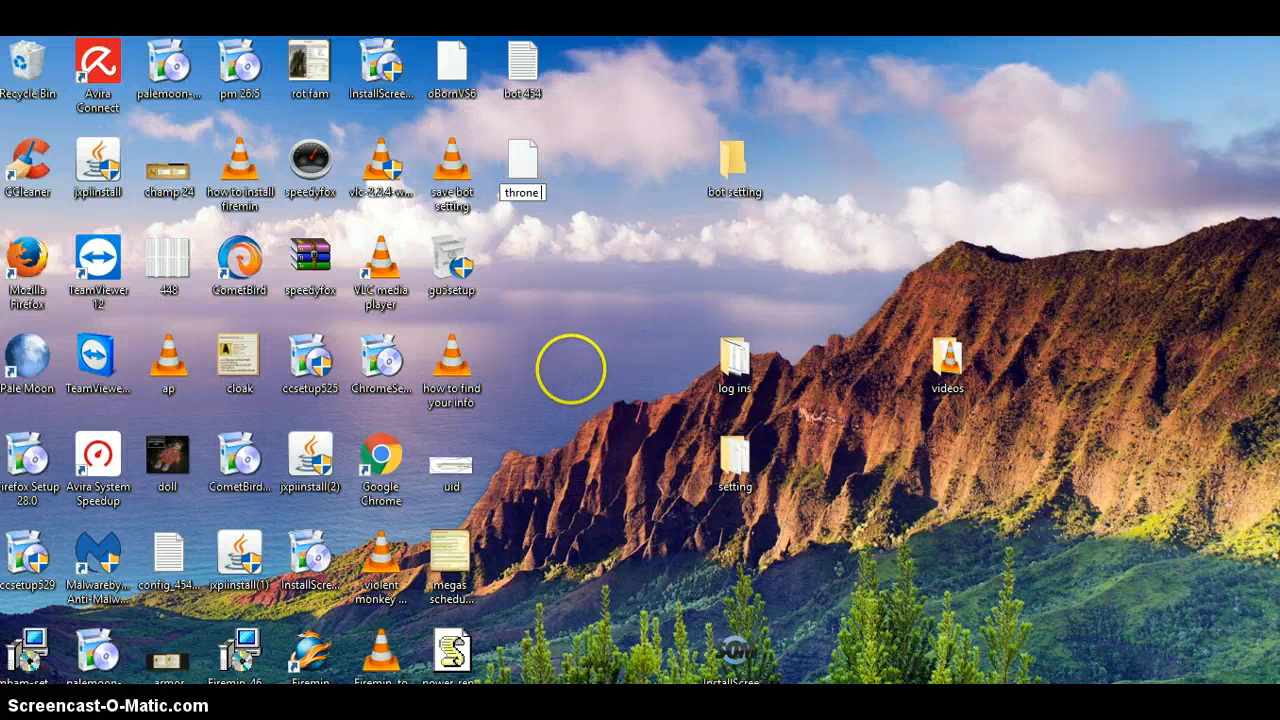
pyautogui.write('454')
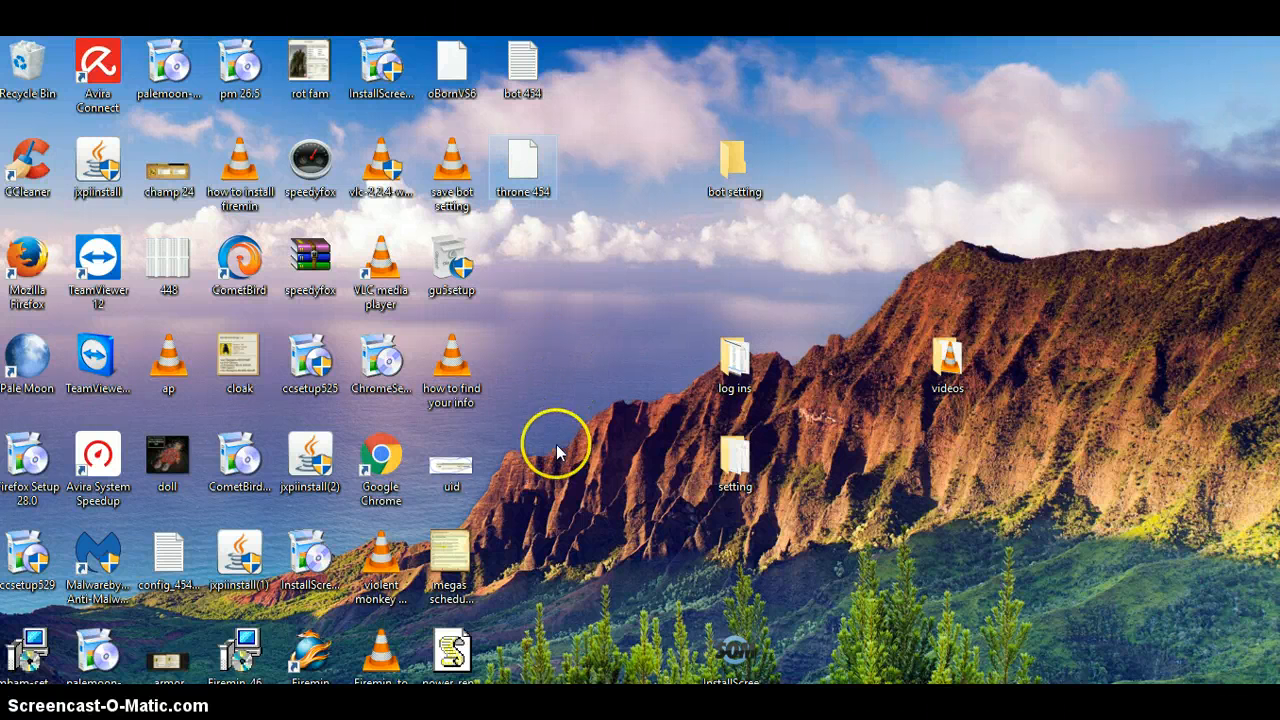
pyautogui.moveTo(563, 660)
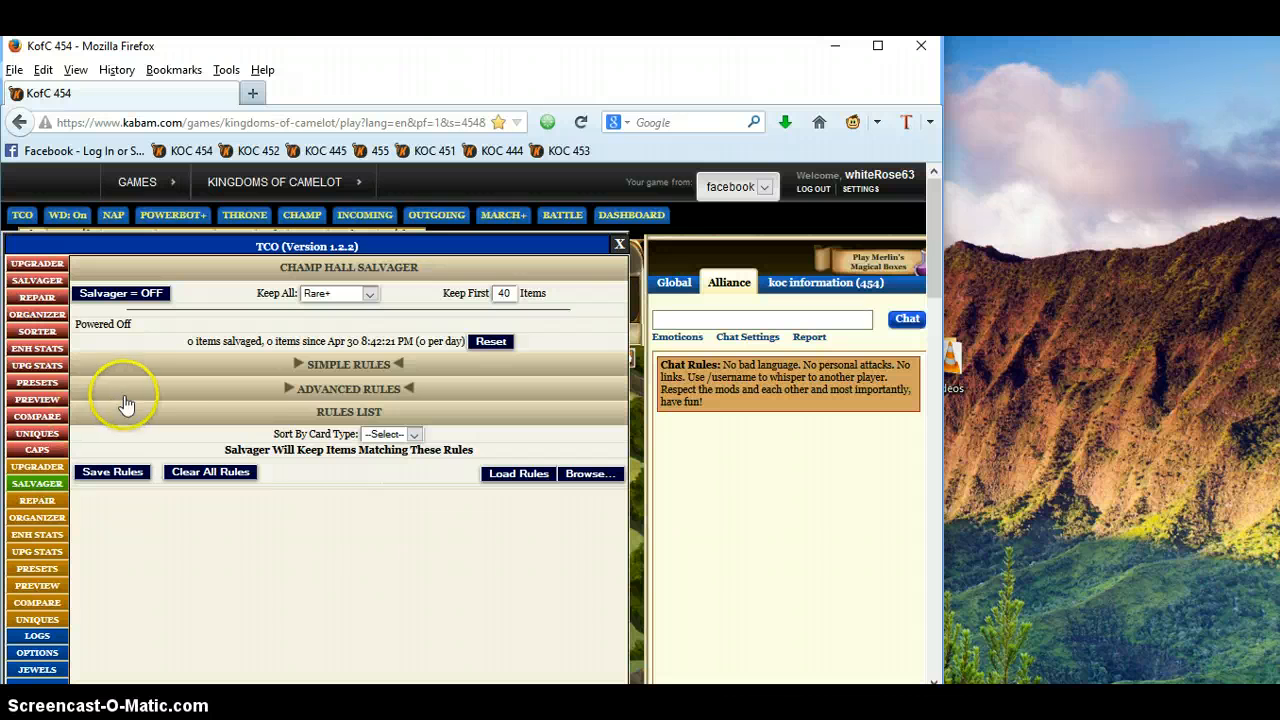
pyautogui.moveTo(127, 478)
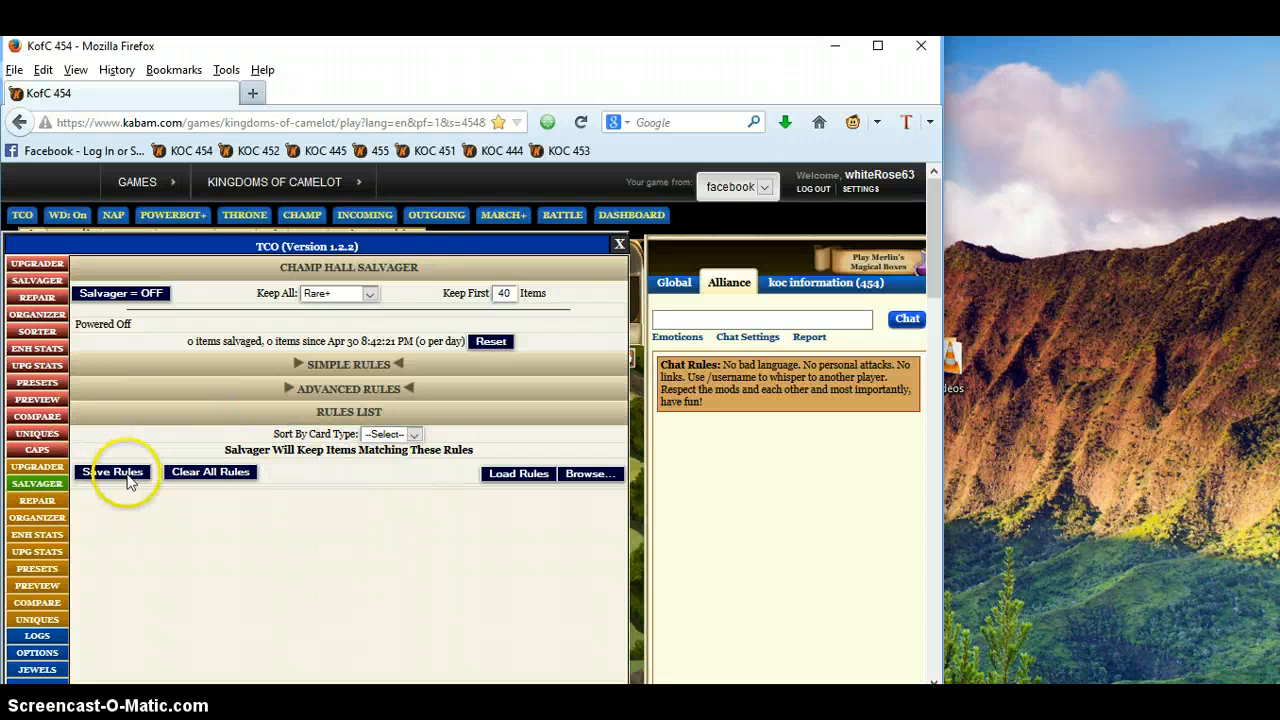
# Step: Save TCO's Champ Hall Salvager rules as a file next to 'throne 454'
pyautogui.click(112, 471)
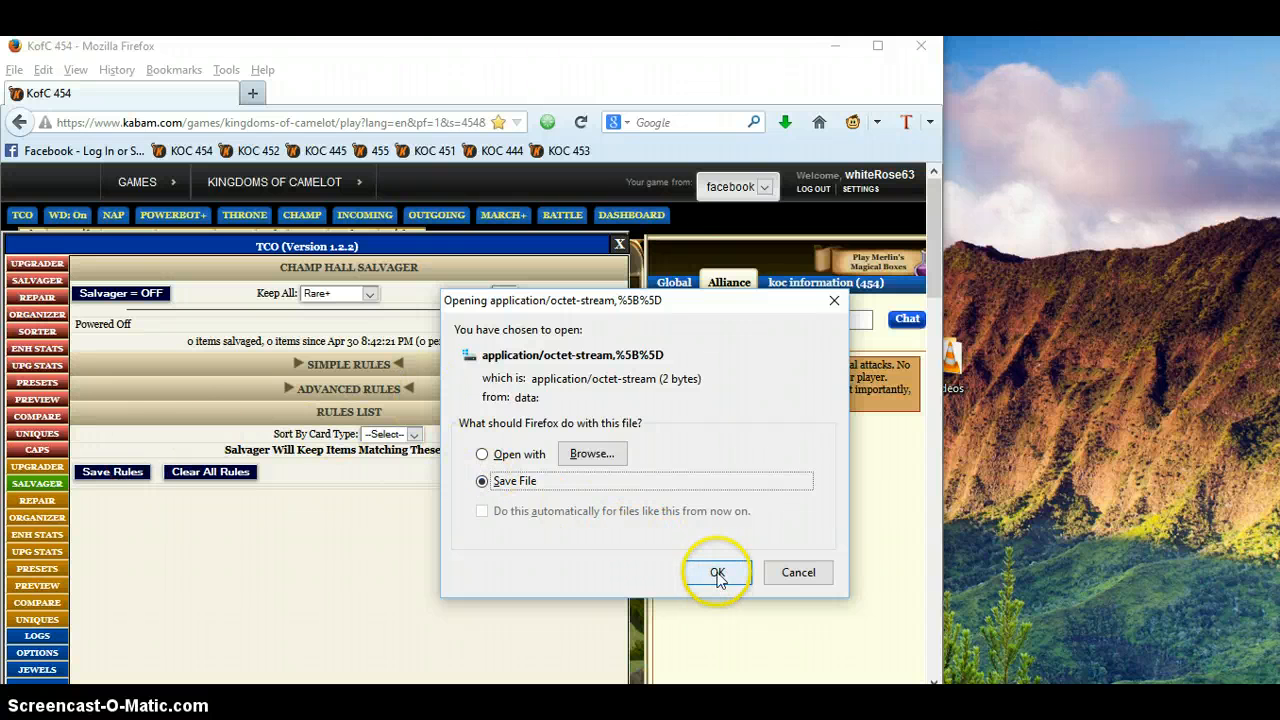
pyautogui.click(716, 571)
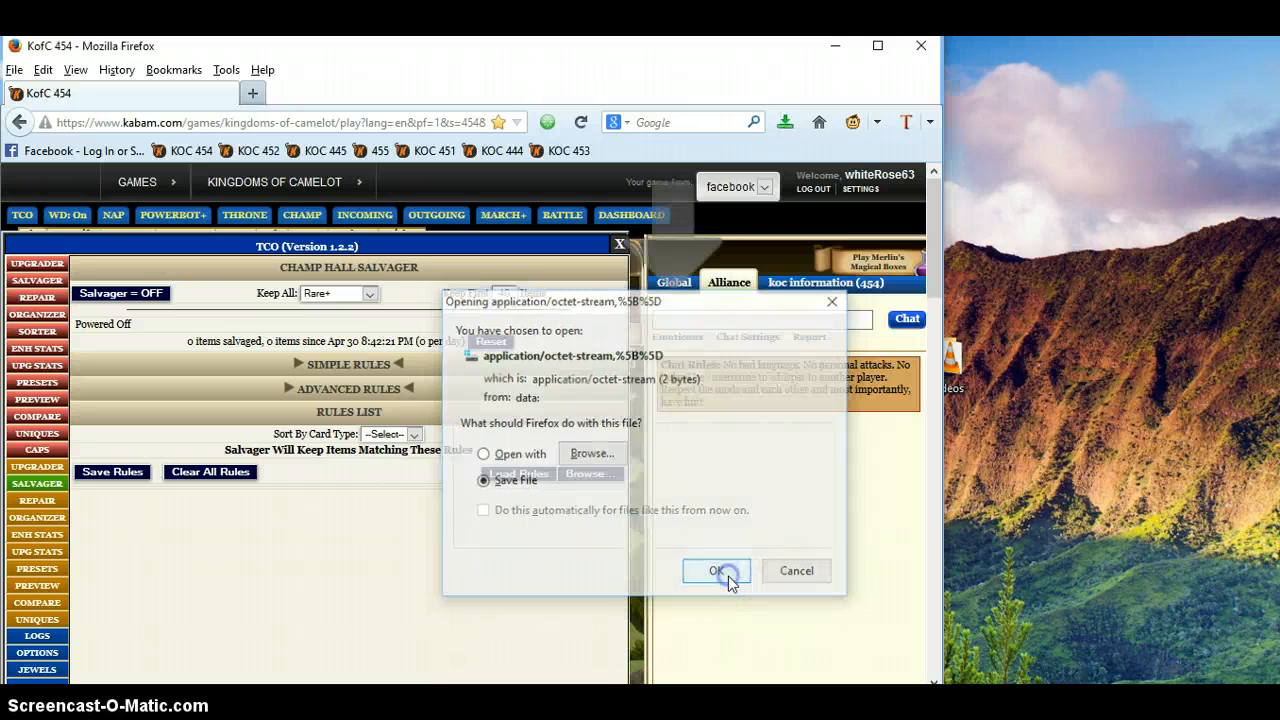
pyautogui.click(716, 570)
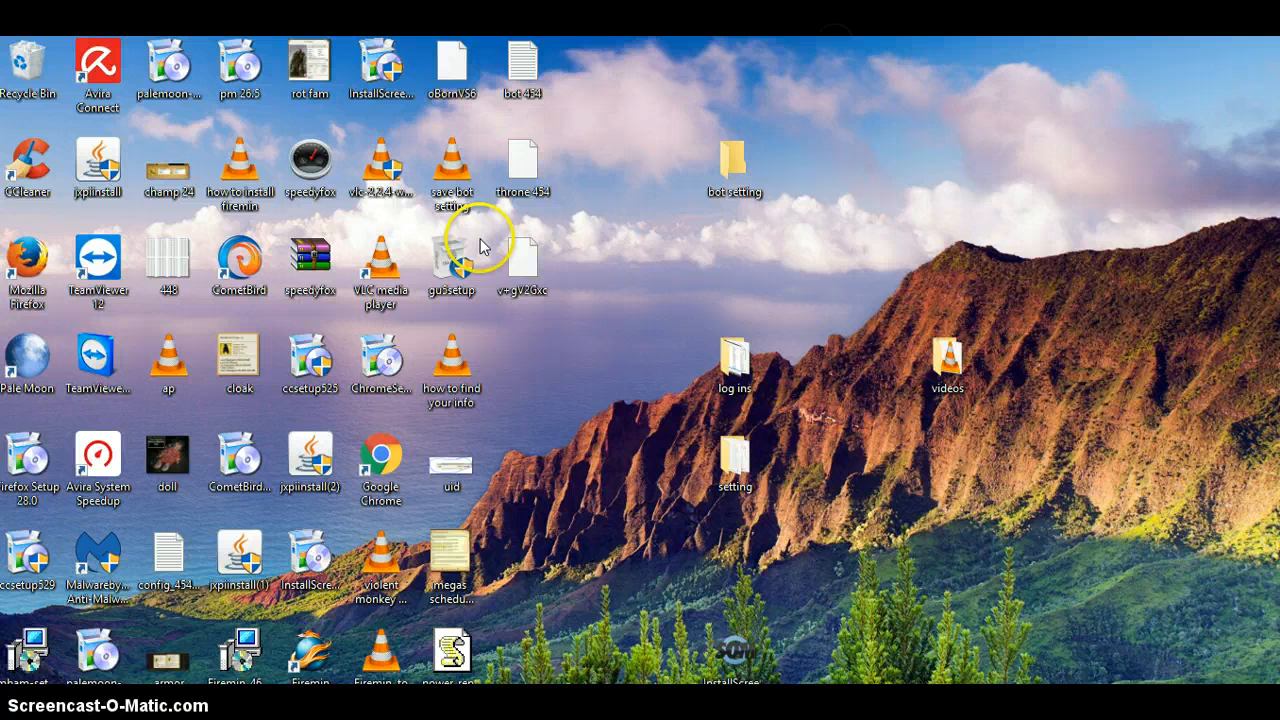
# Step: Rename the new champ rules file 'champ 454', restore the game and close TCO
pyautogui.rightClick(521, 265)
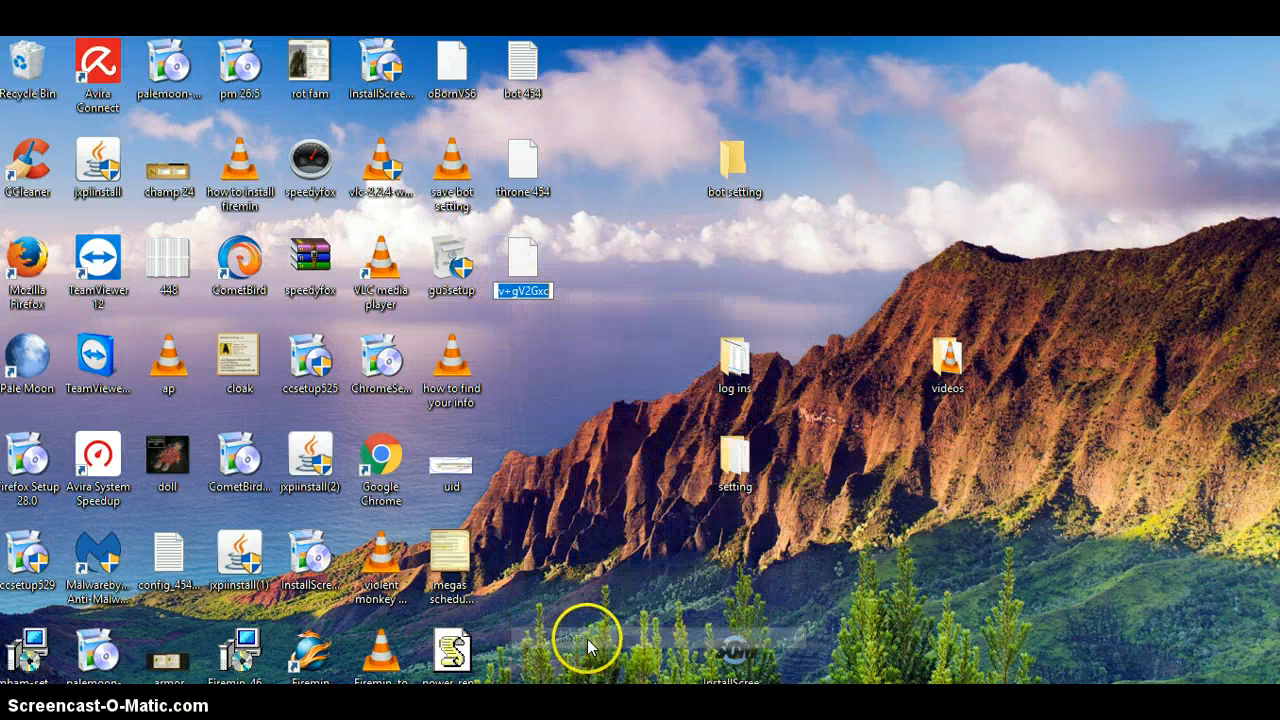
pyautogui.click(548, 357)
pyautogui.write('champ')
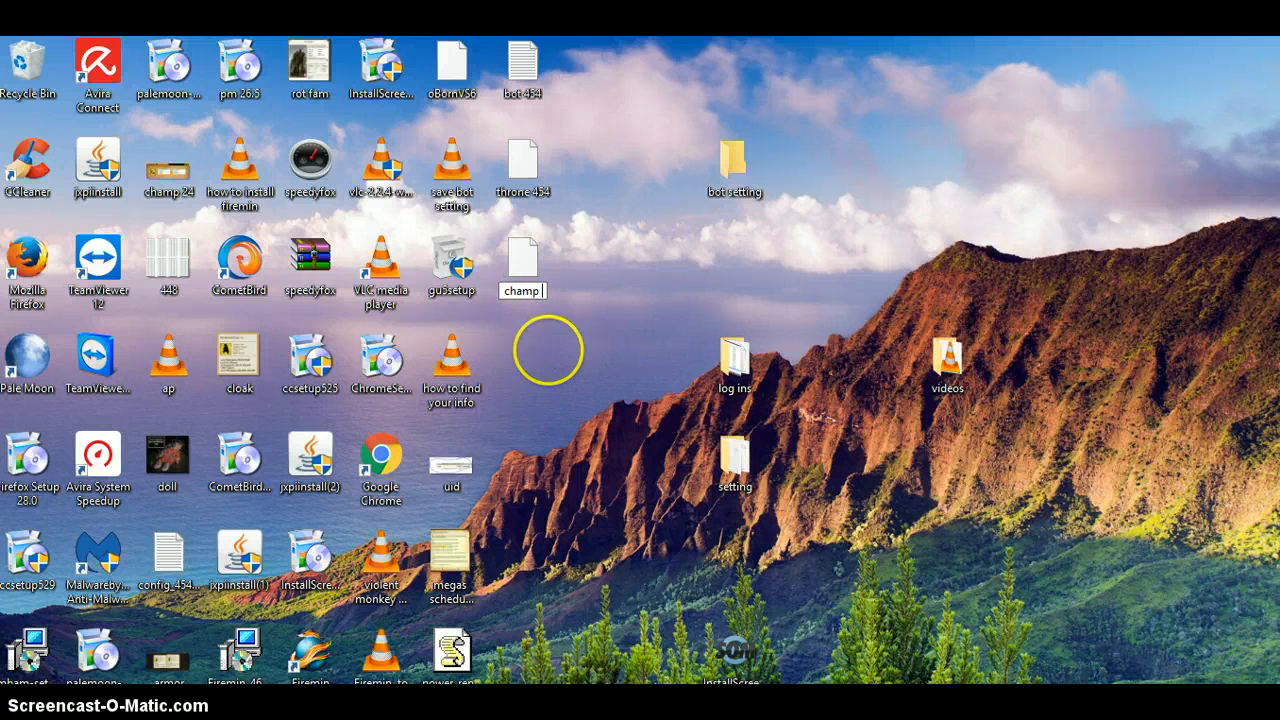
pyautogui.write('454')
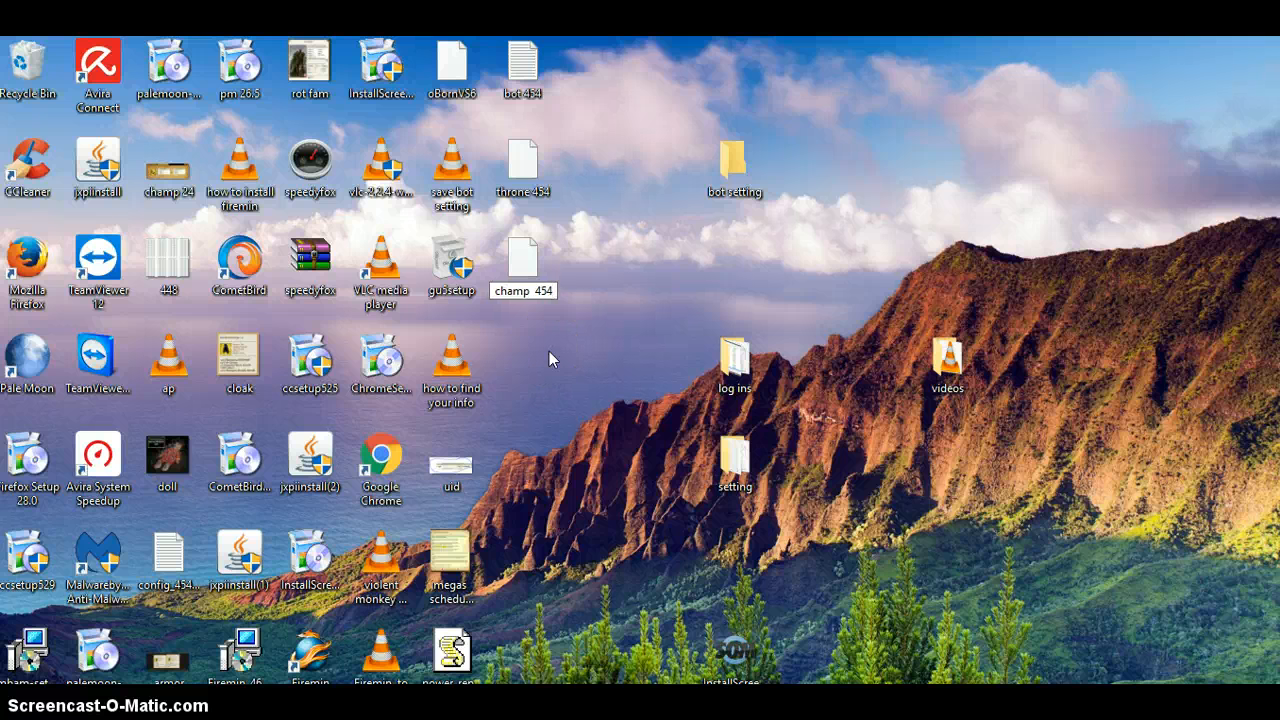
pyautogui.click(523, 65)
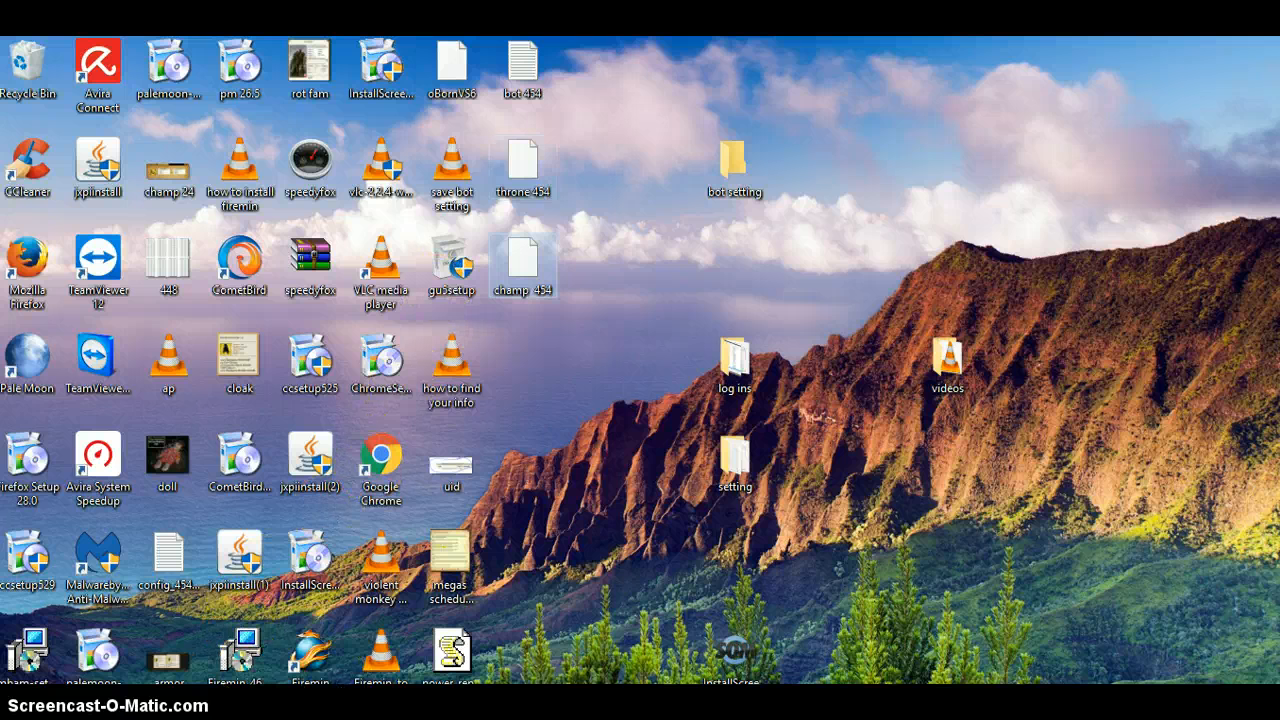
pyautogui.doubleClick(28, 258)
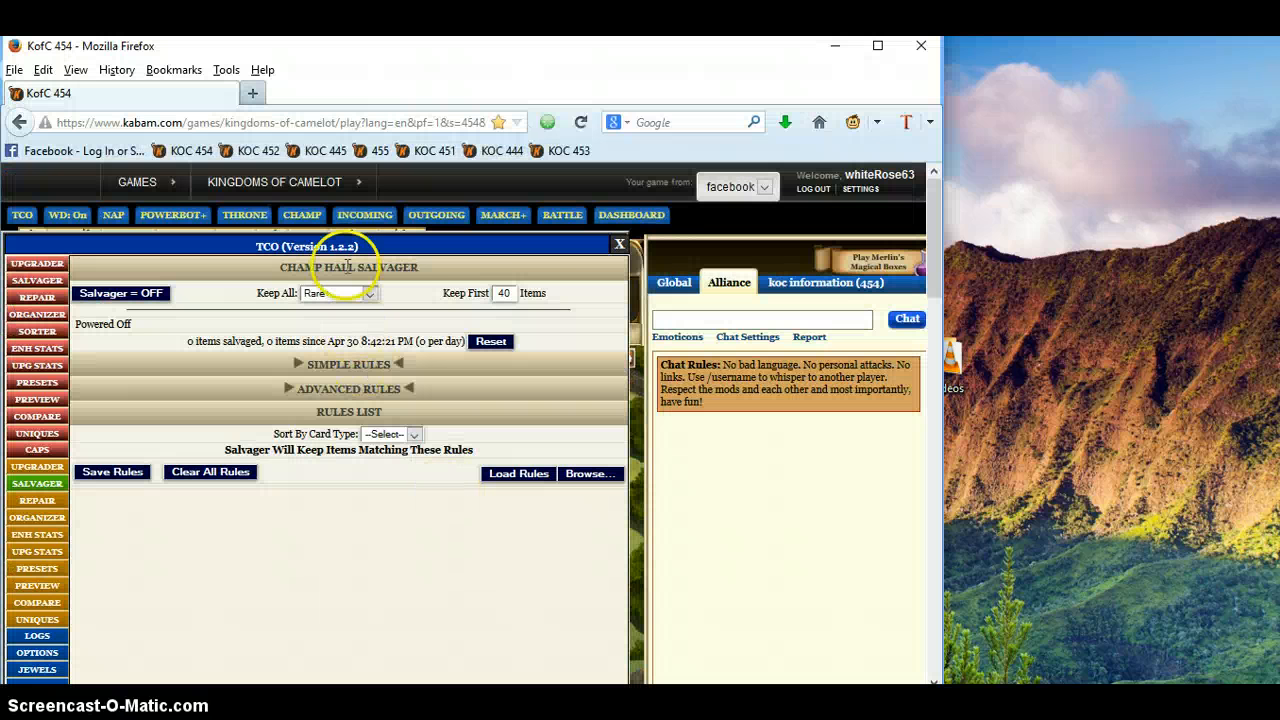
pyautogui.click(620, 245)
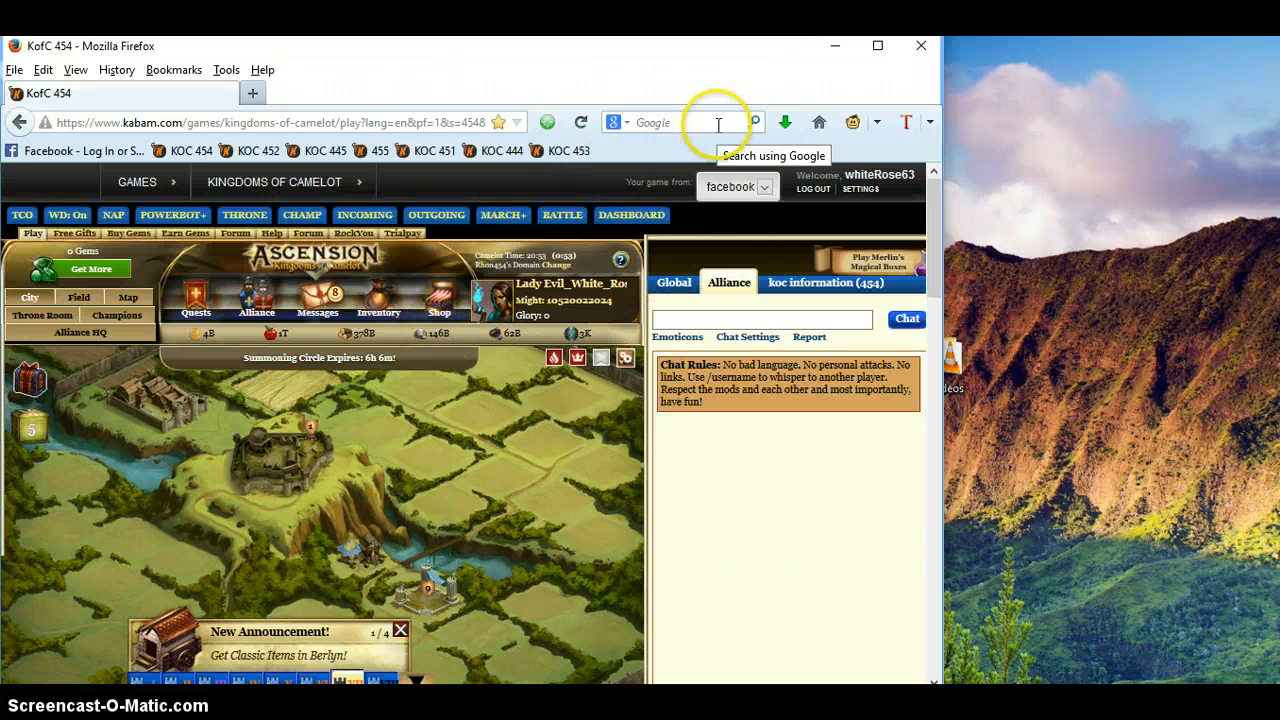
pyautogui.moveTo(581, 122)
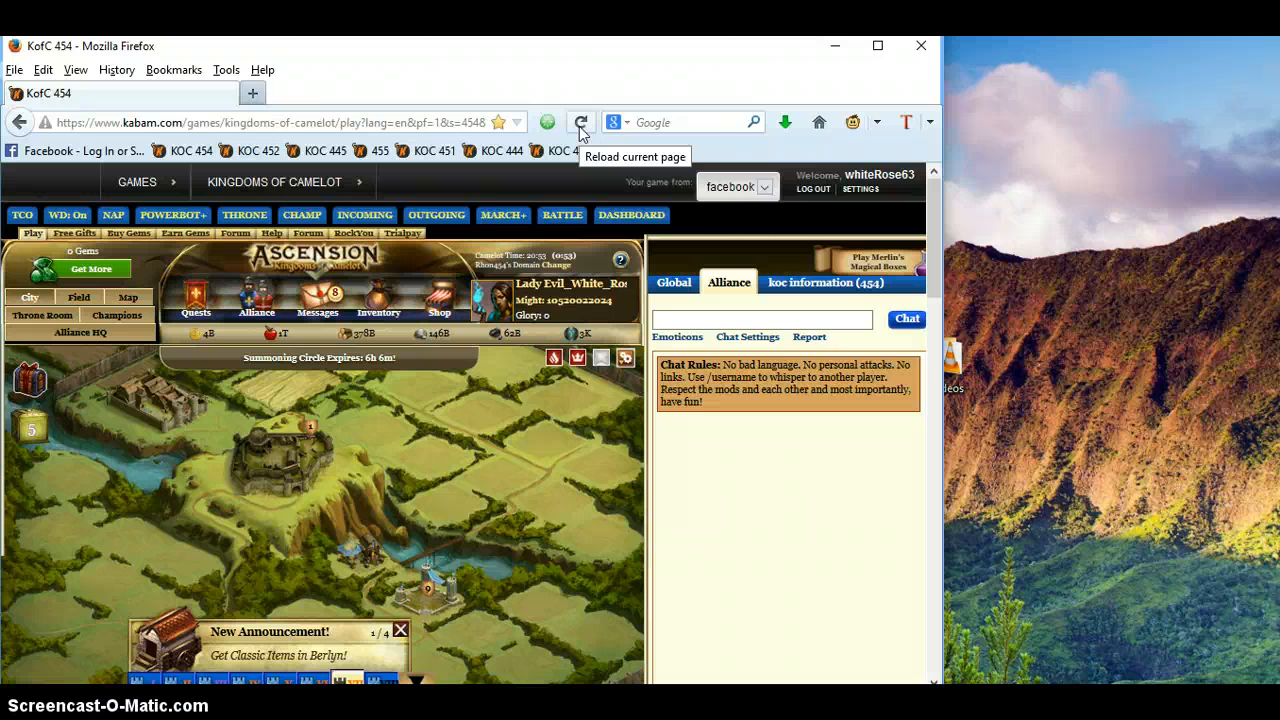
pyautogui.moveTo(878, 130)
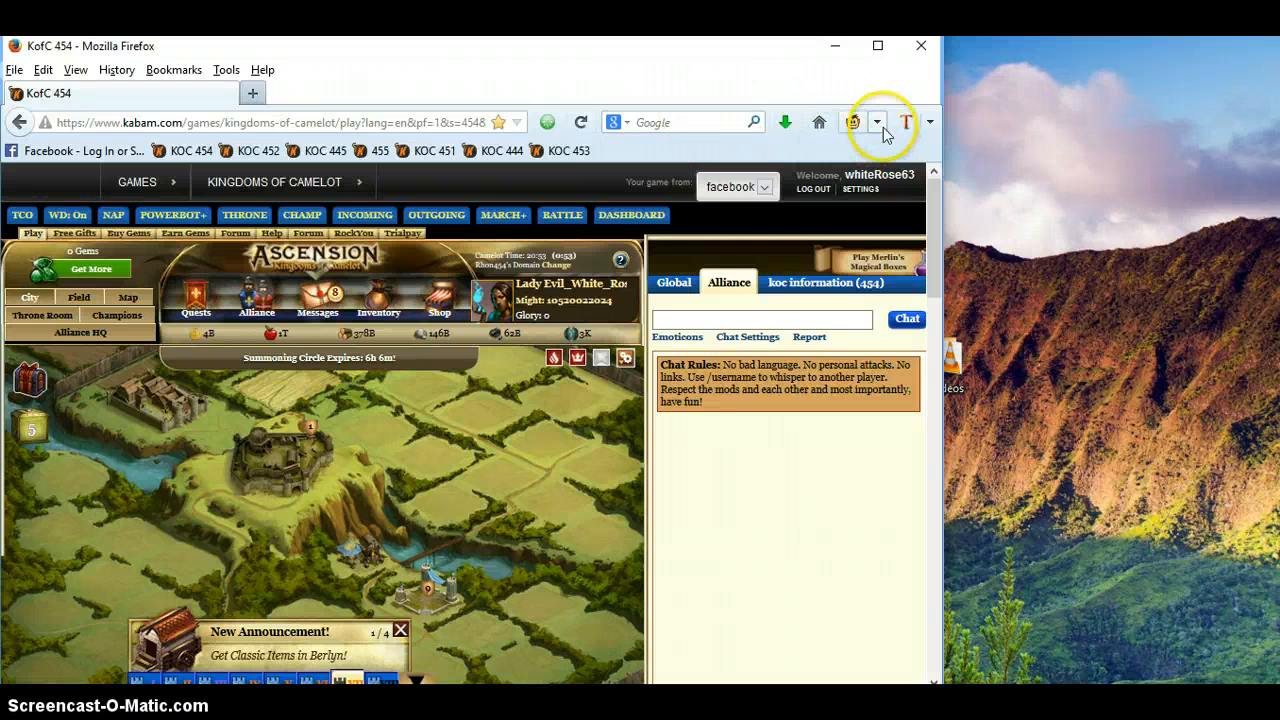
# Step: Uncheck the TCO script in Firefox's Greasemonkey script list
pyautogui.click(853, 122)
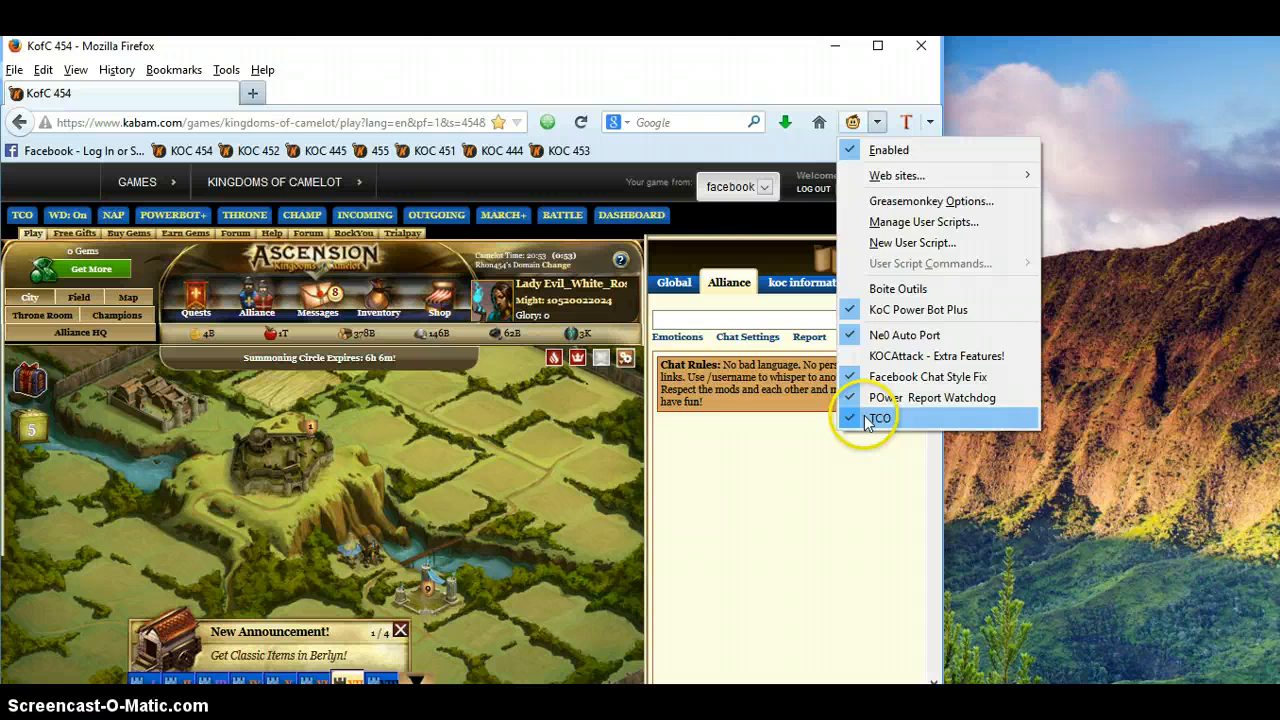
pyautogui.click(877, 417)
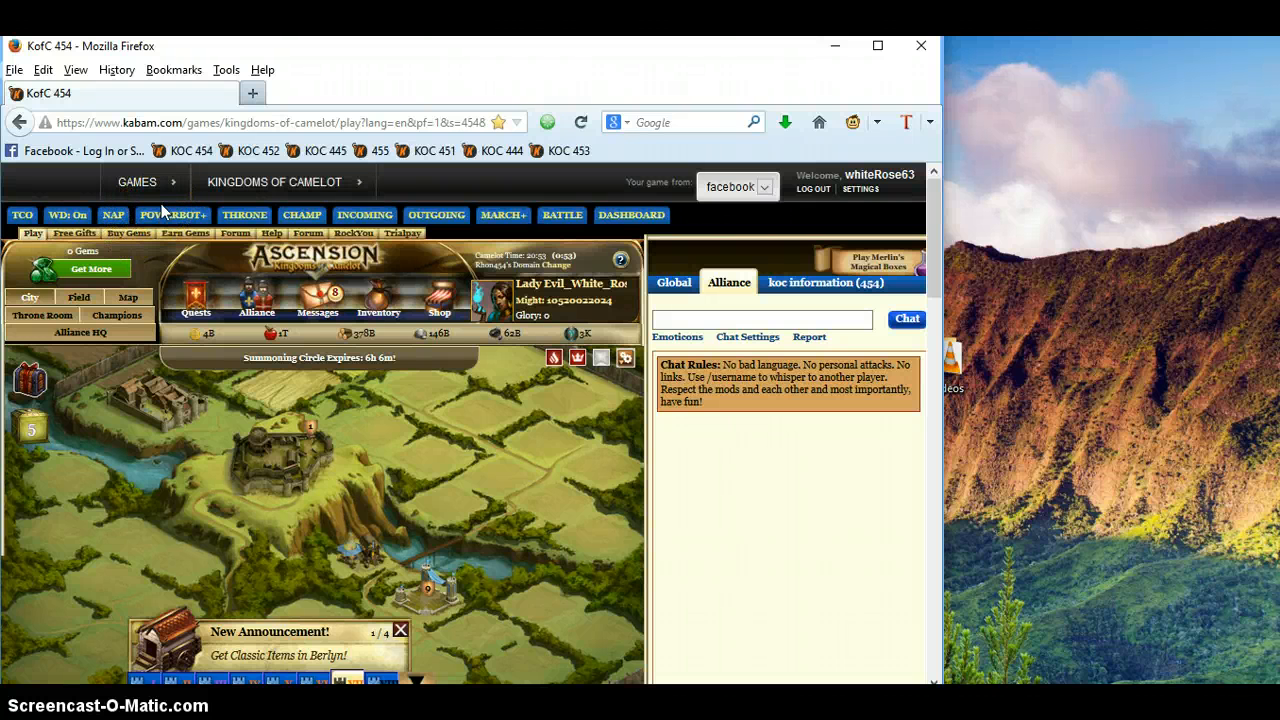
pyautogui.moveTo(173, 214)
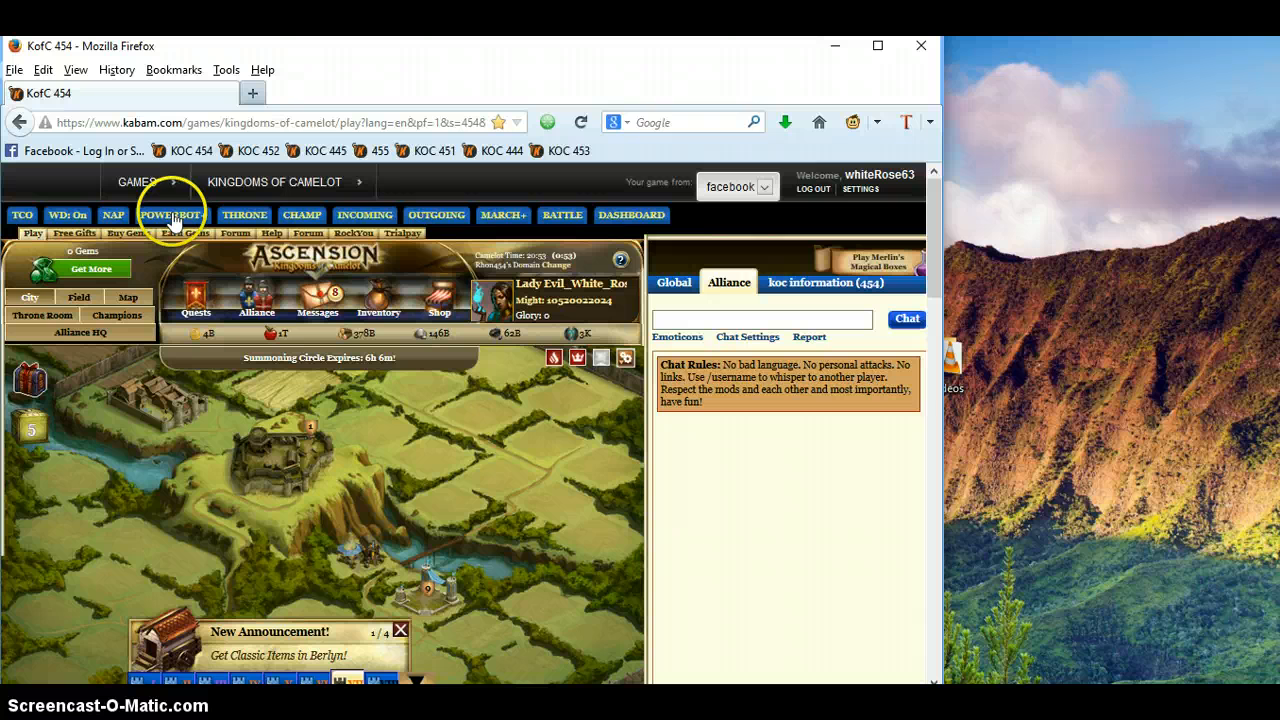
# Step: Browse to the 'bot 454' file in PowerBot+ Settings and load it as the config
pyautogui.click(171, 215)
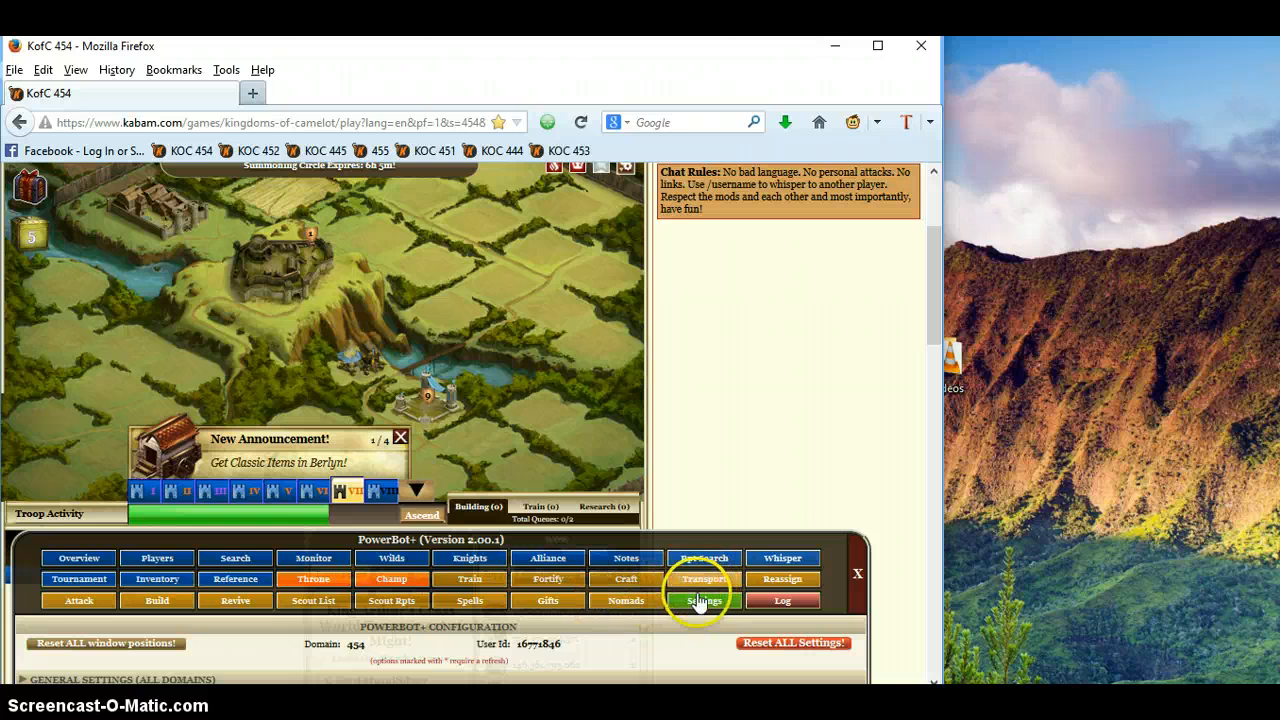
pyautogui.click(704, 600)
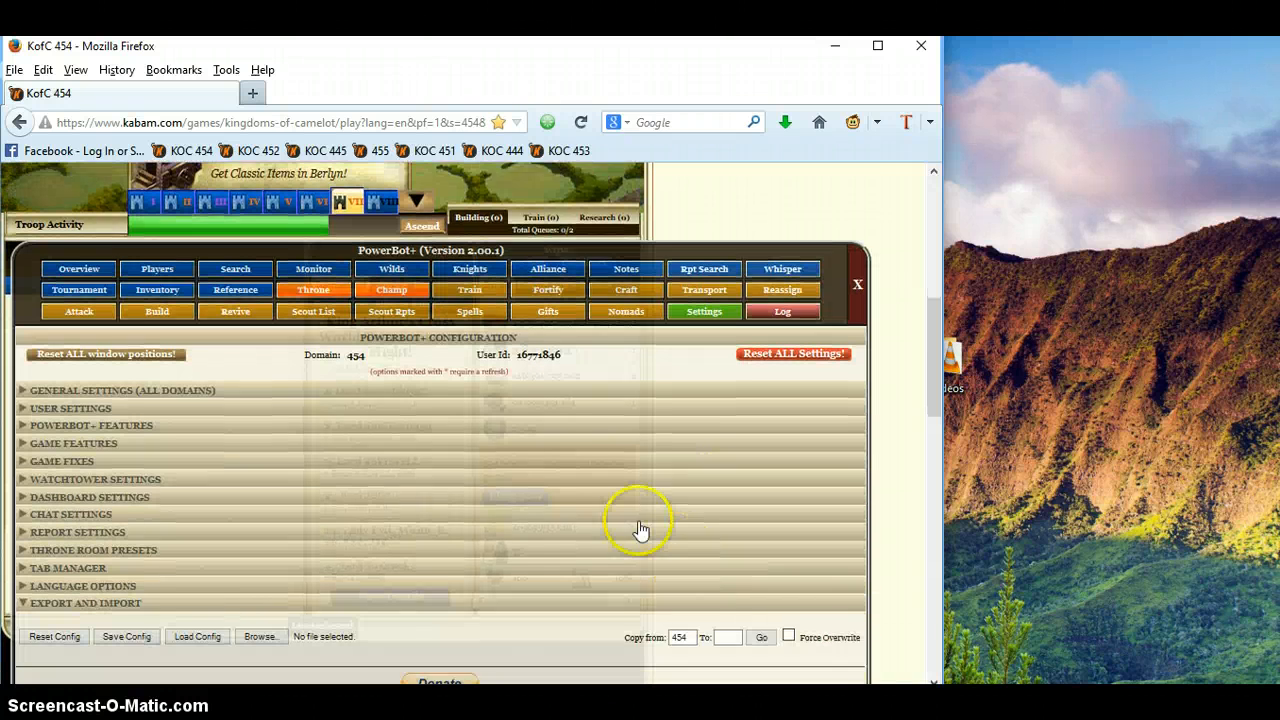
pyautogui.scroll(-3)
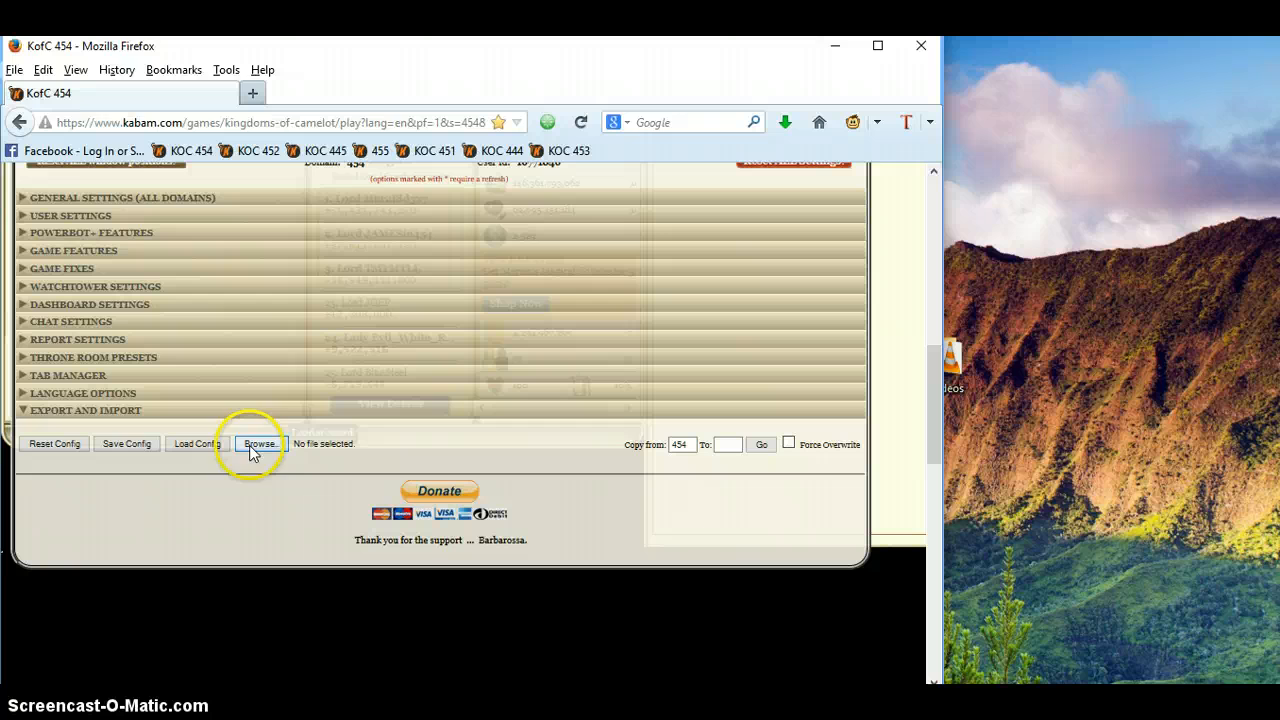
pyautogui.click(259, 443)
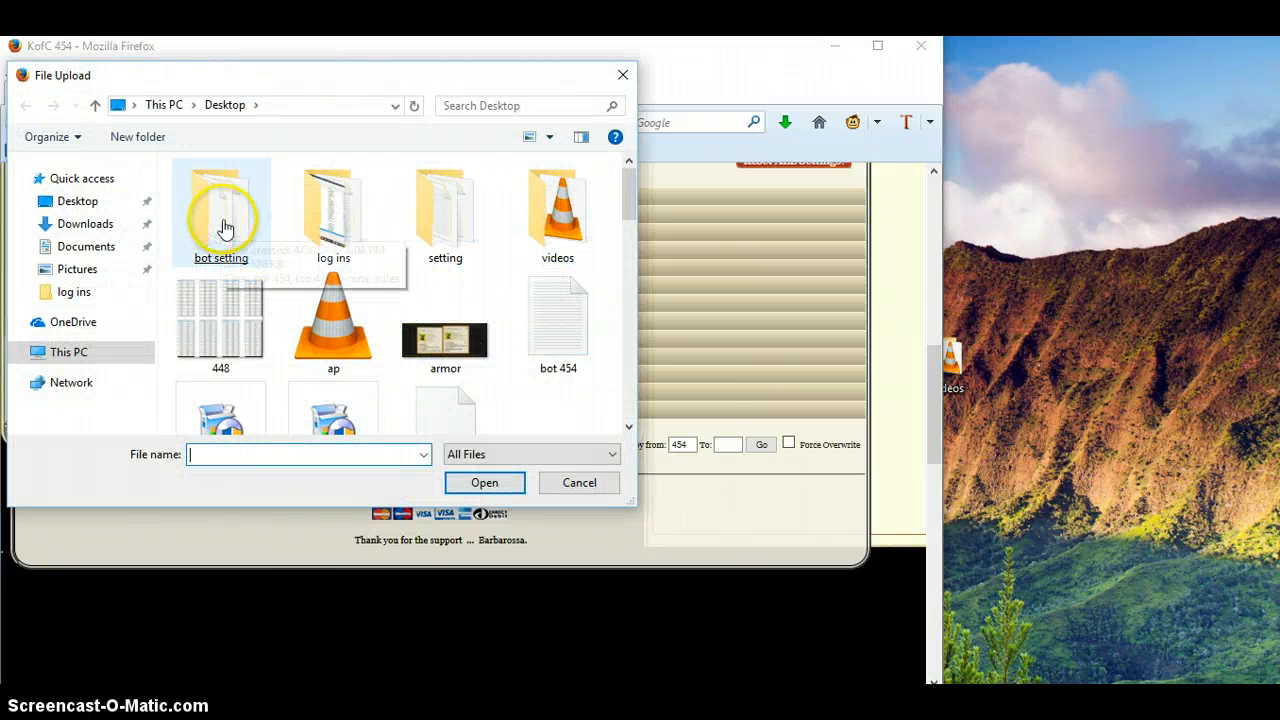
pyautogui.click(558, 320)
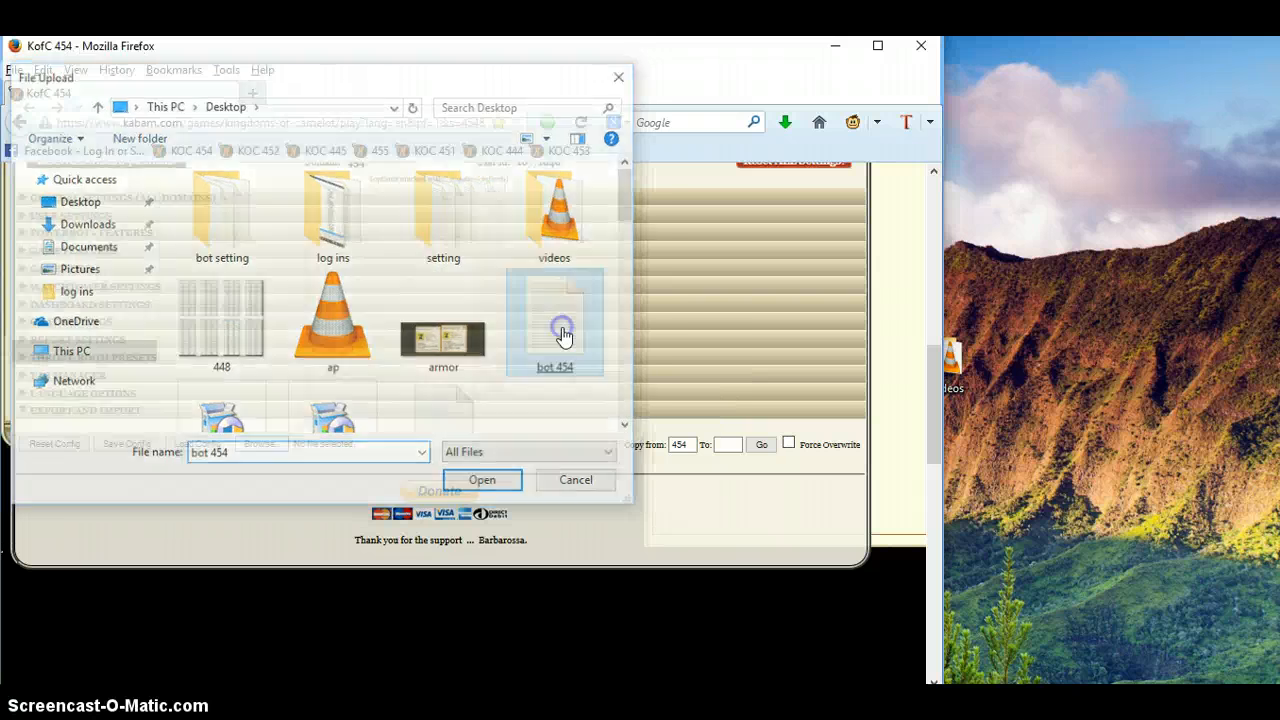
pyautogui.click(481, 480)
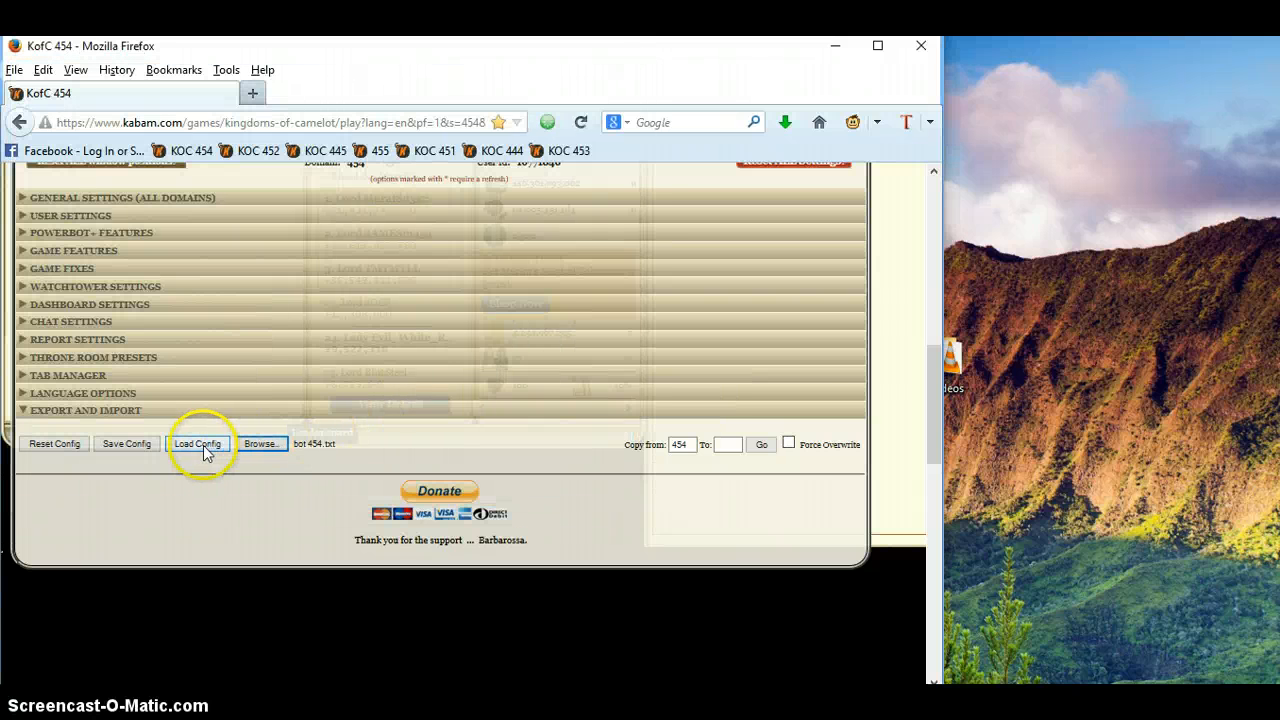
pyautogui.click(197, 443)
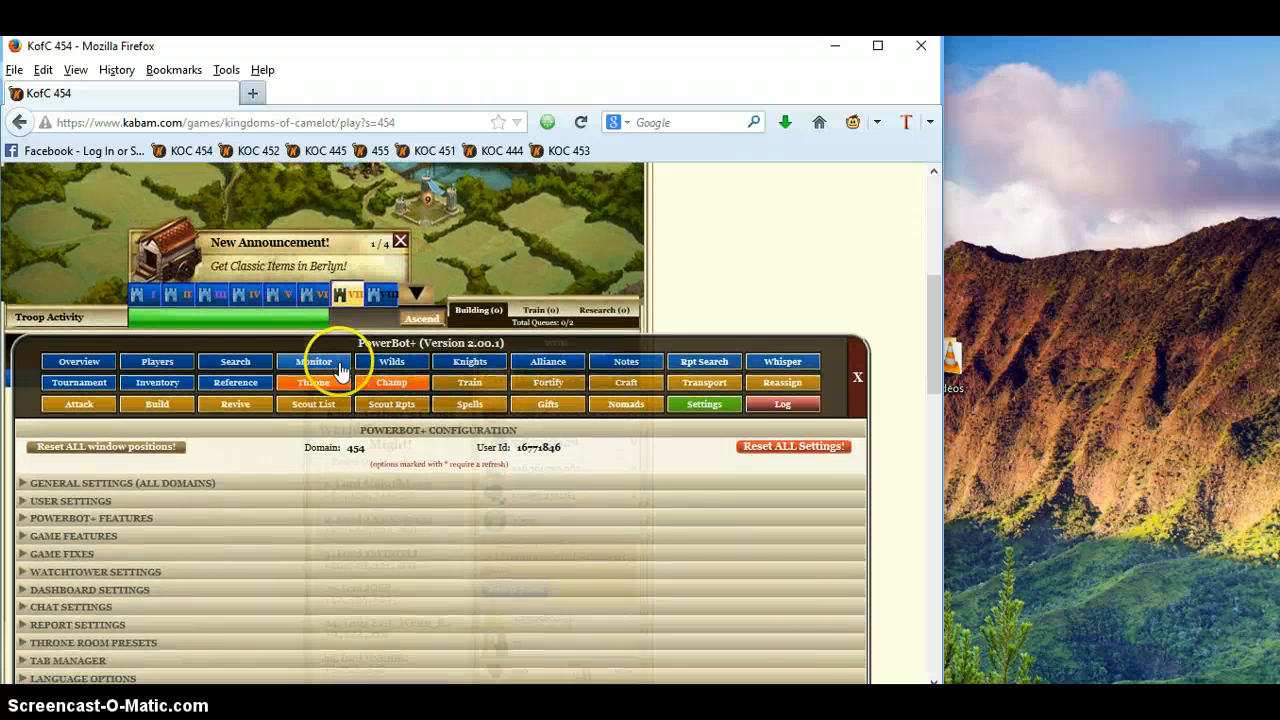
# Step: Open the PowerBot+ Throne room Salvage rules panel
pyautogui.click(313, 382)
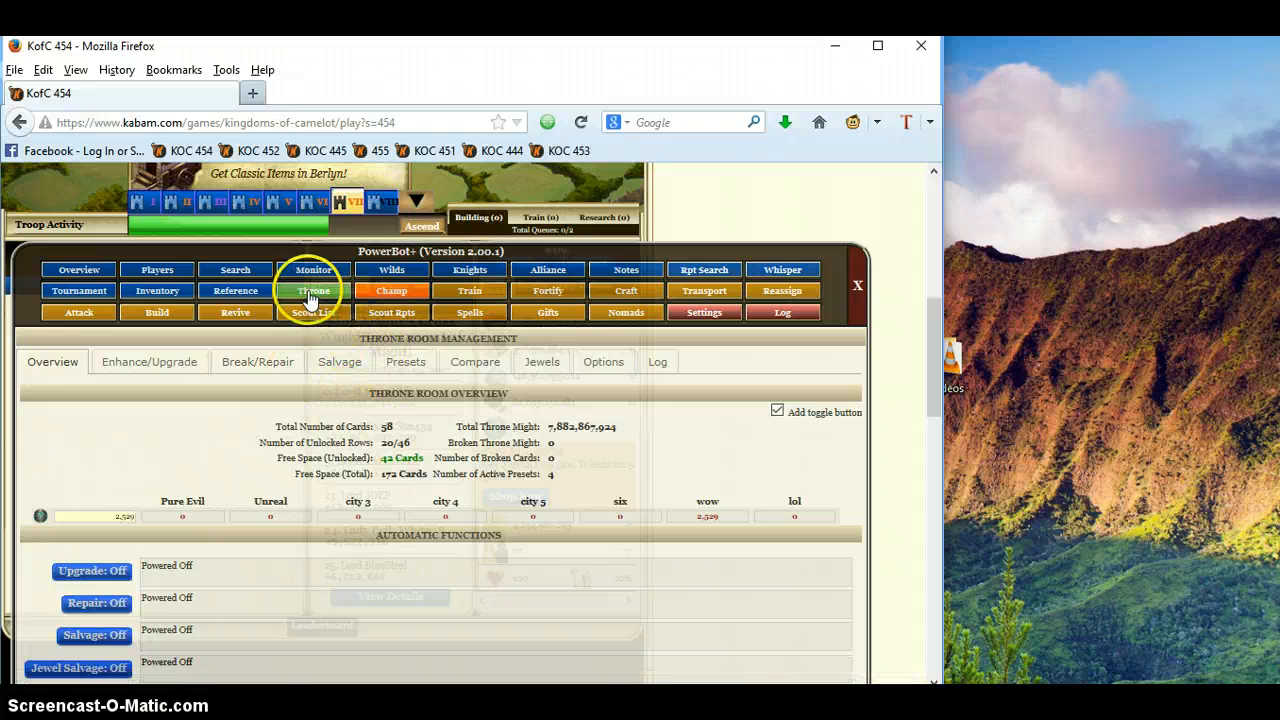
pyautogui.click(313, 290)
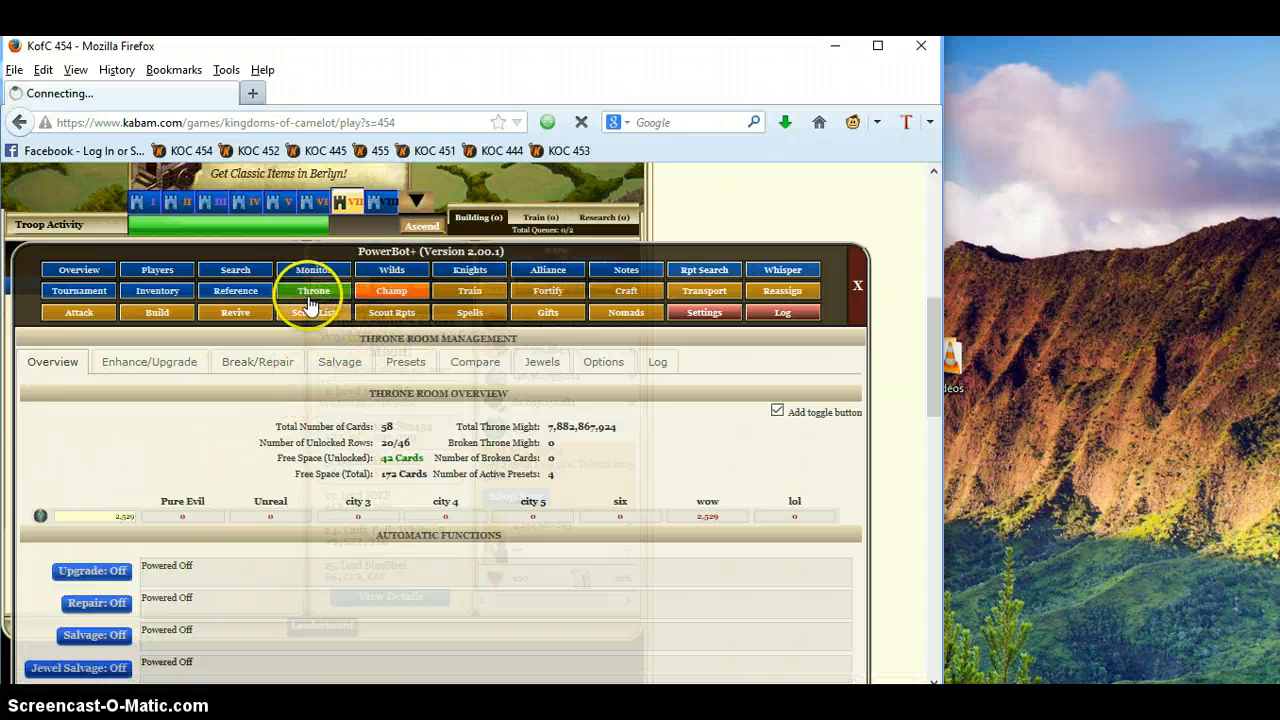
pyautogui.click(339, 361)
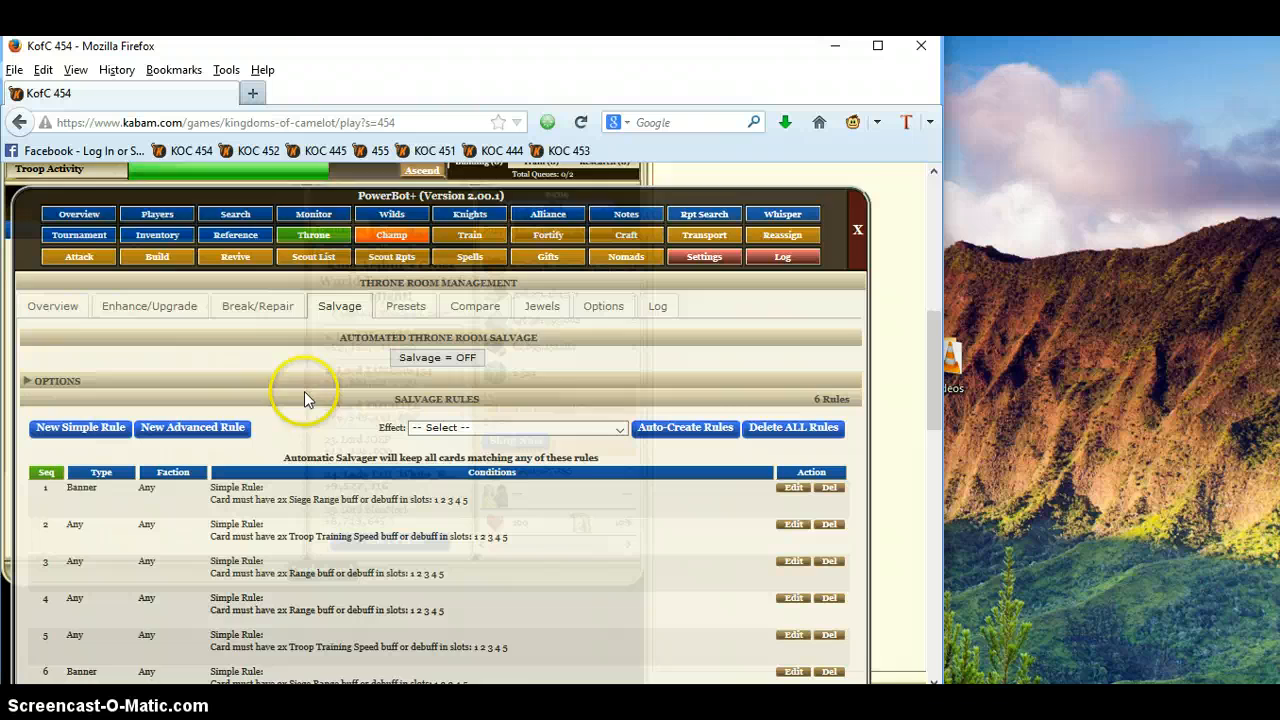
pyautogui.scroll(-3)
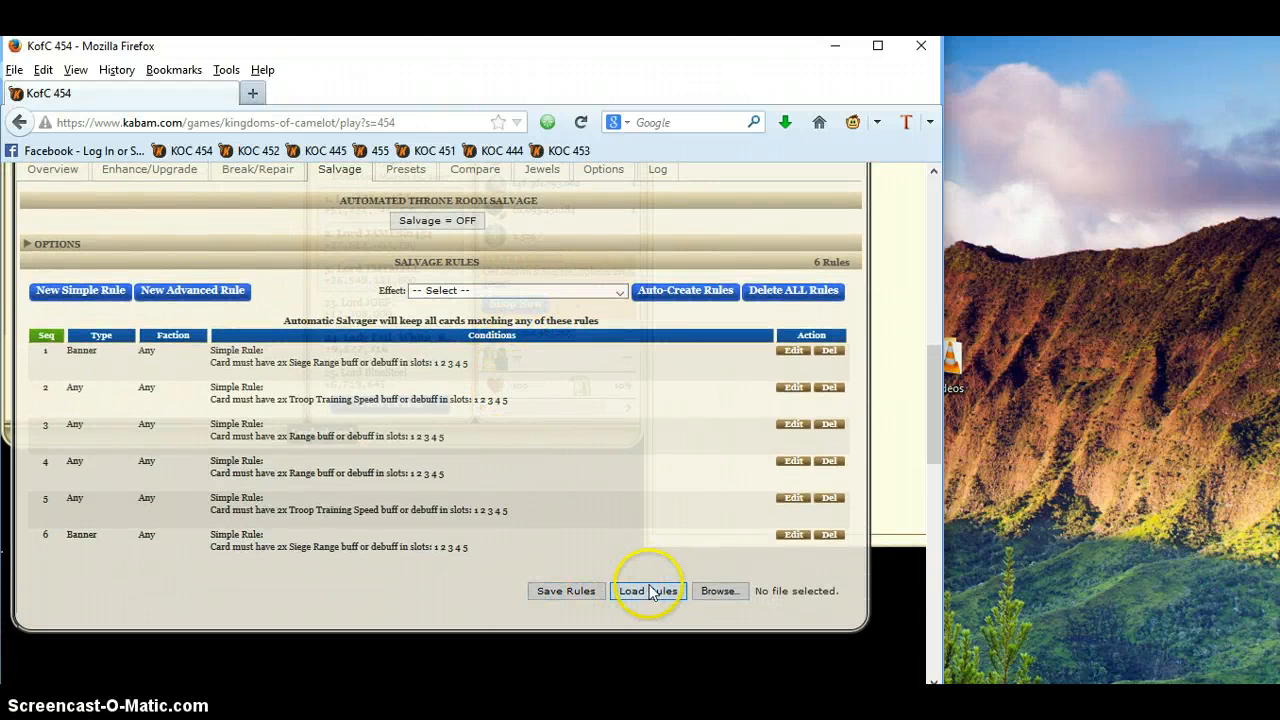
# Step: Import the 'throne 454' desktop file as the throne salvage rules, giving nine rules
pyautogui.click(719, 590)
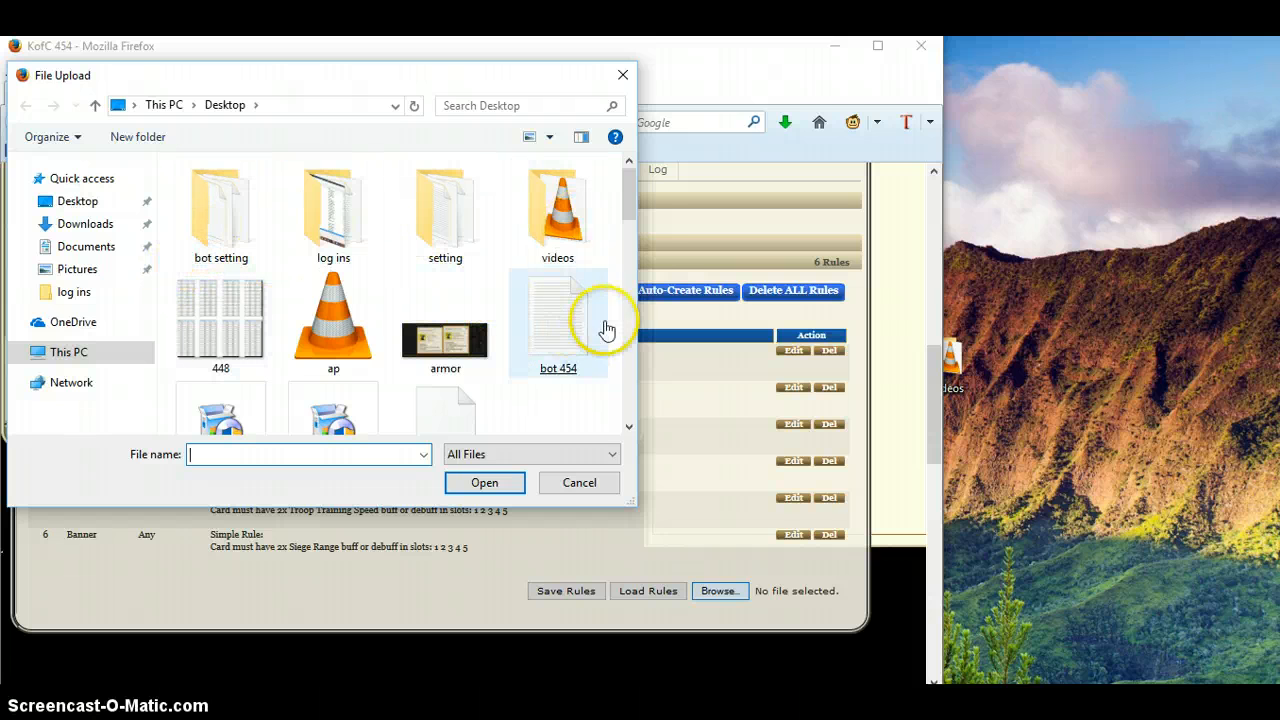
pyautogui.scroll(-3)
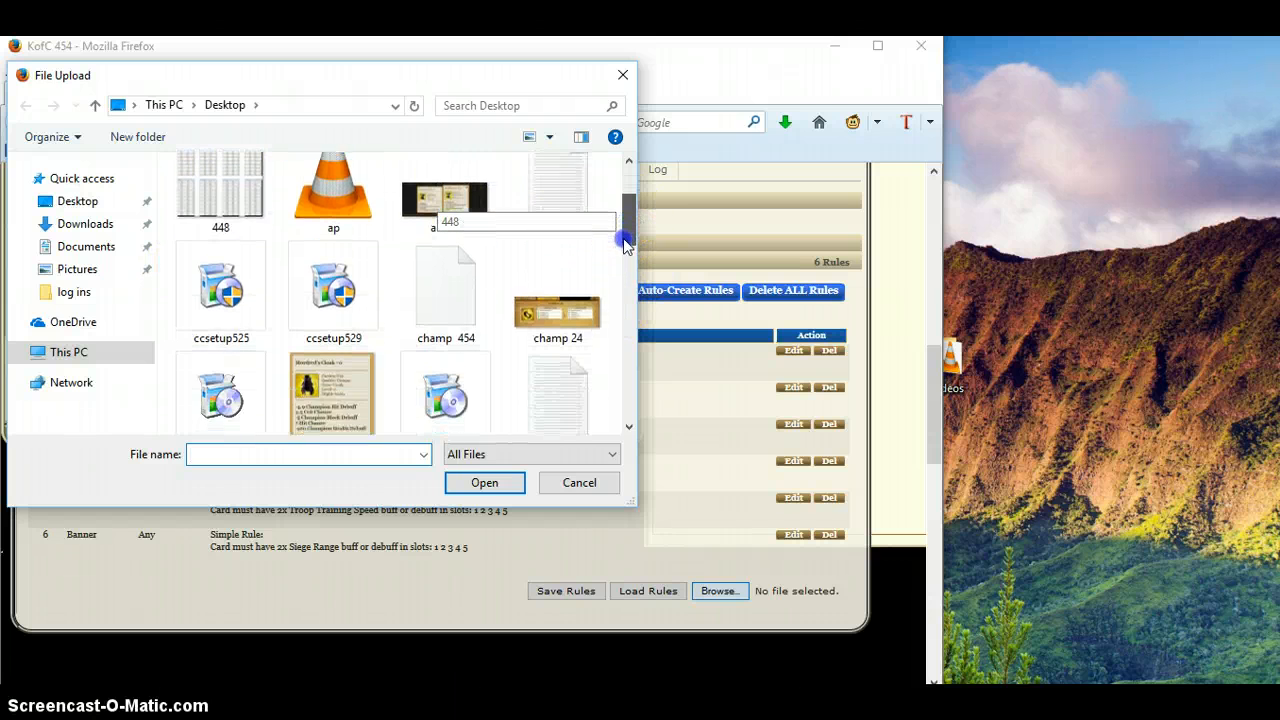
pyautogui.scroll(-3)
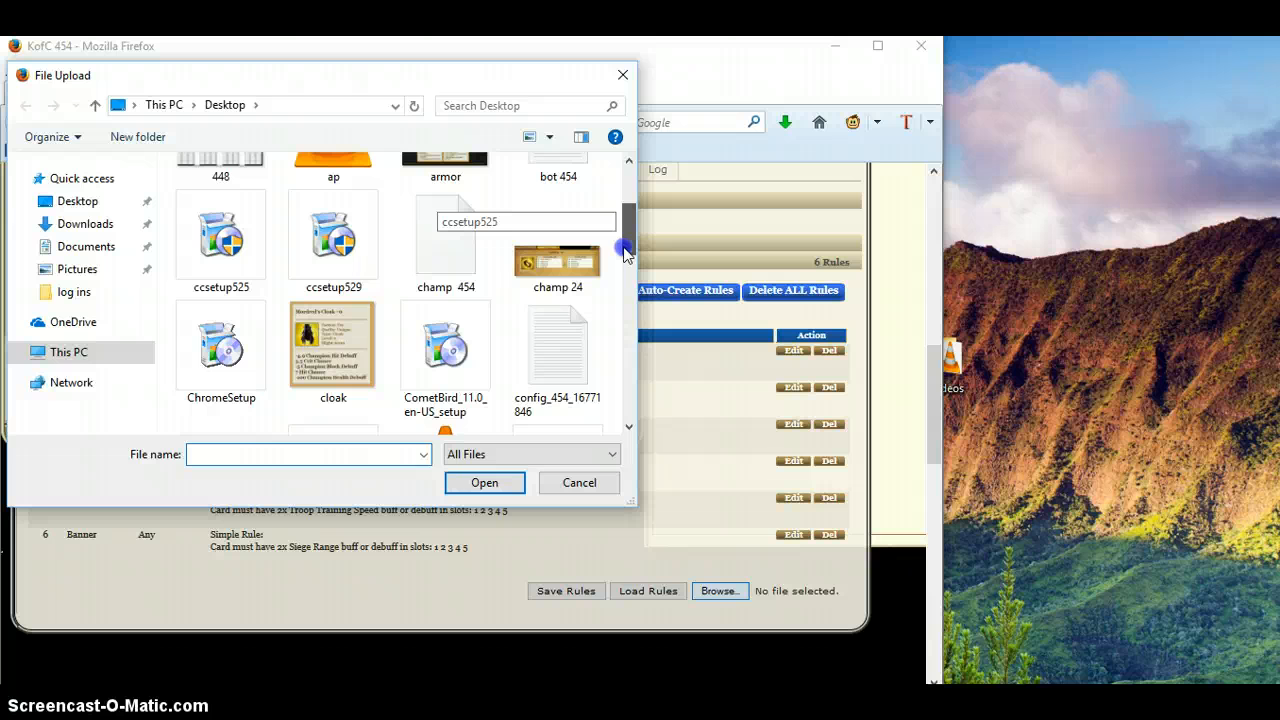
pyautogui.scroll(-3)
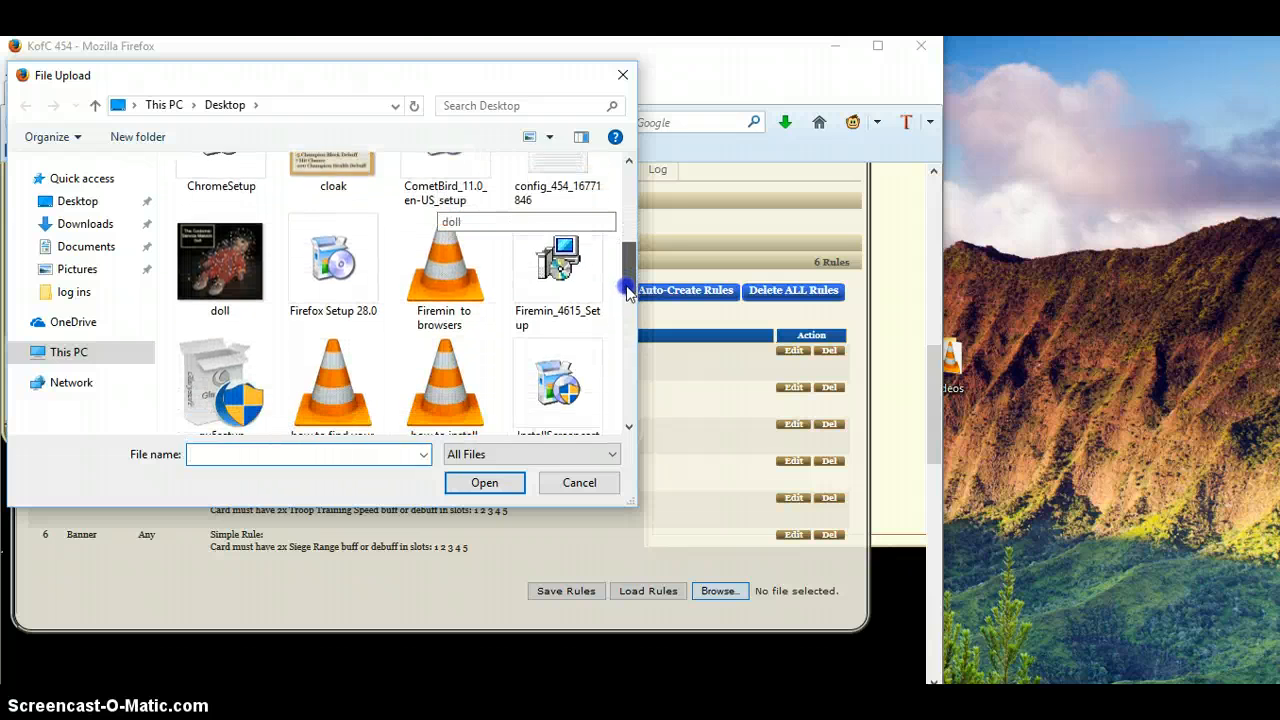
pyautogui.scroll(-3)
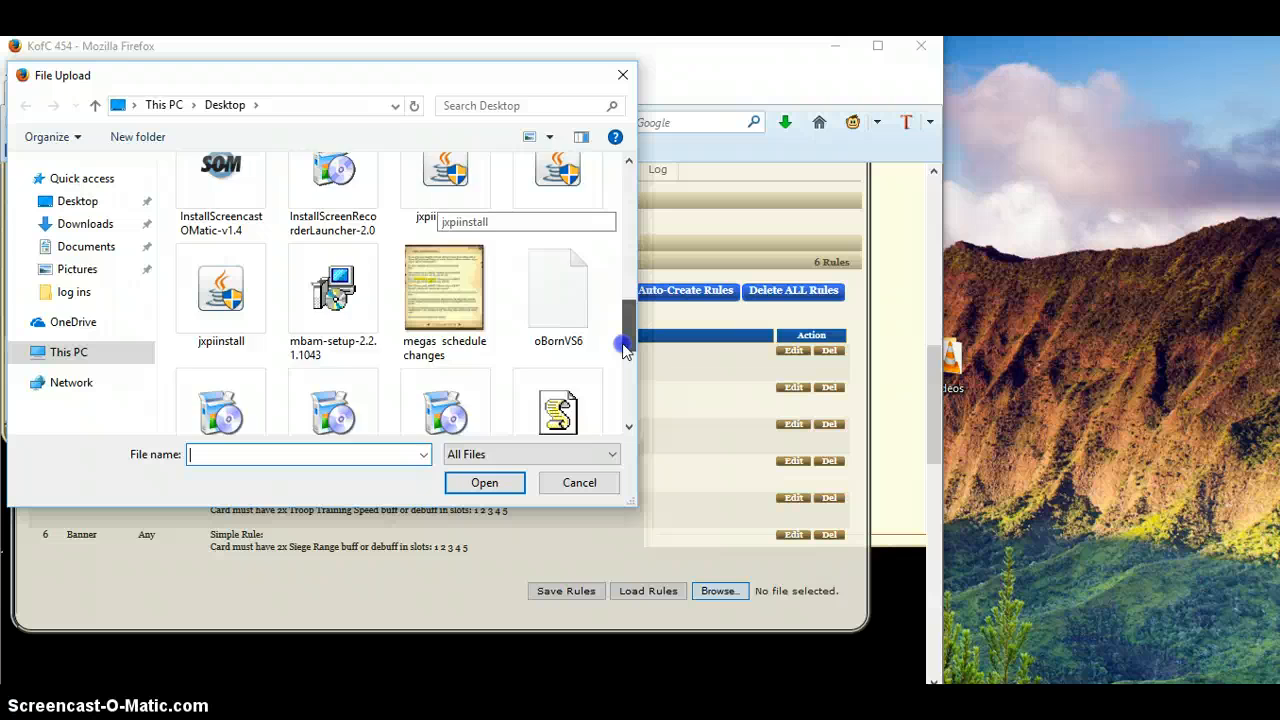
pyautogui.scroll(-3)
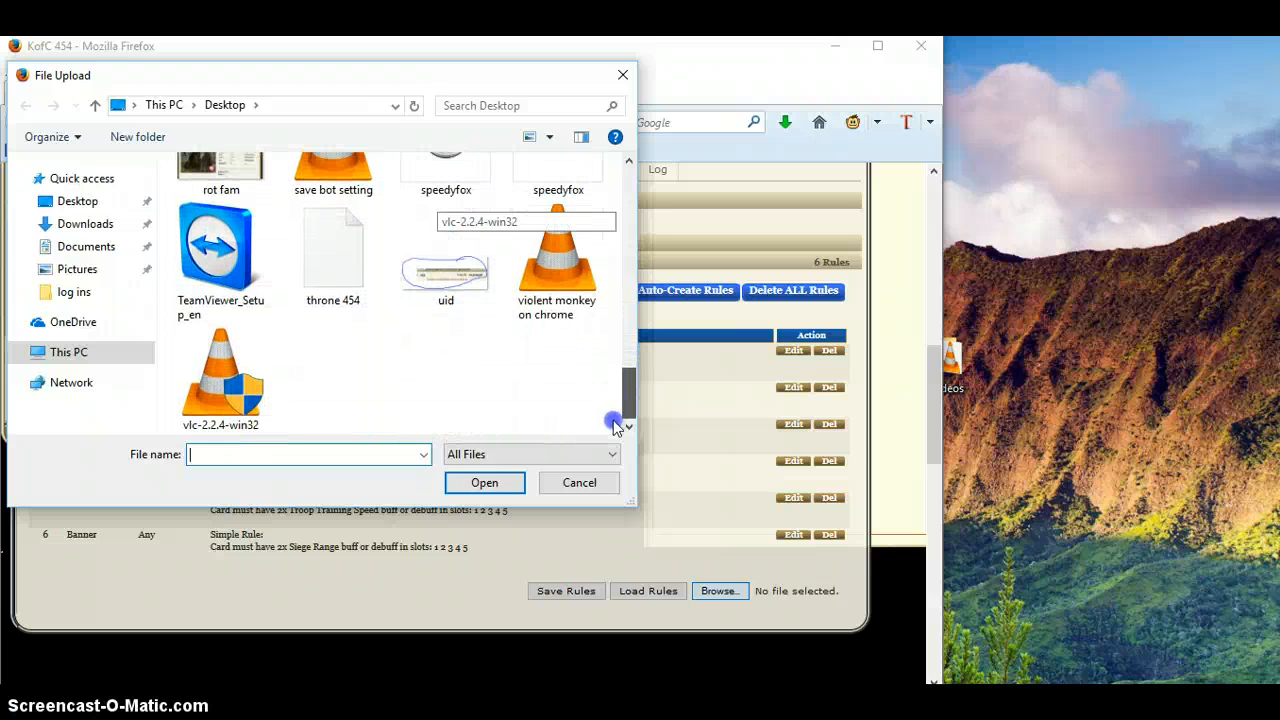
pyautogui.click(333, 250)
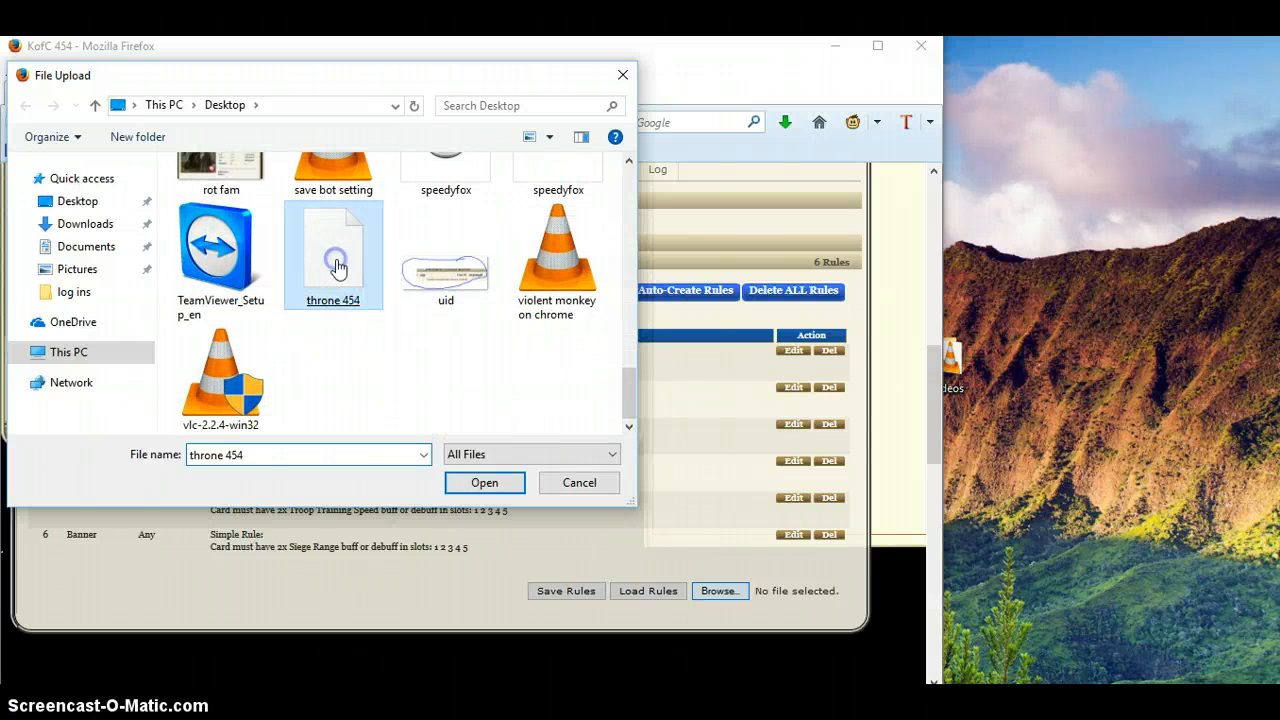
pyautogui.click(484, 482)
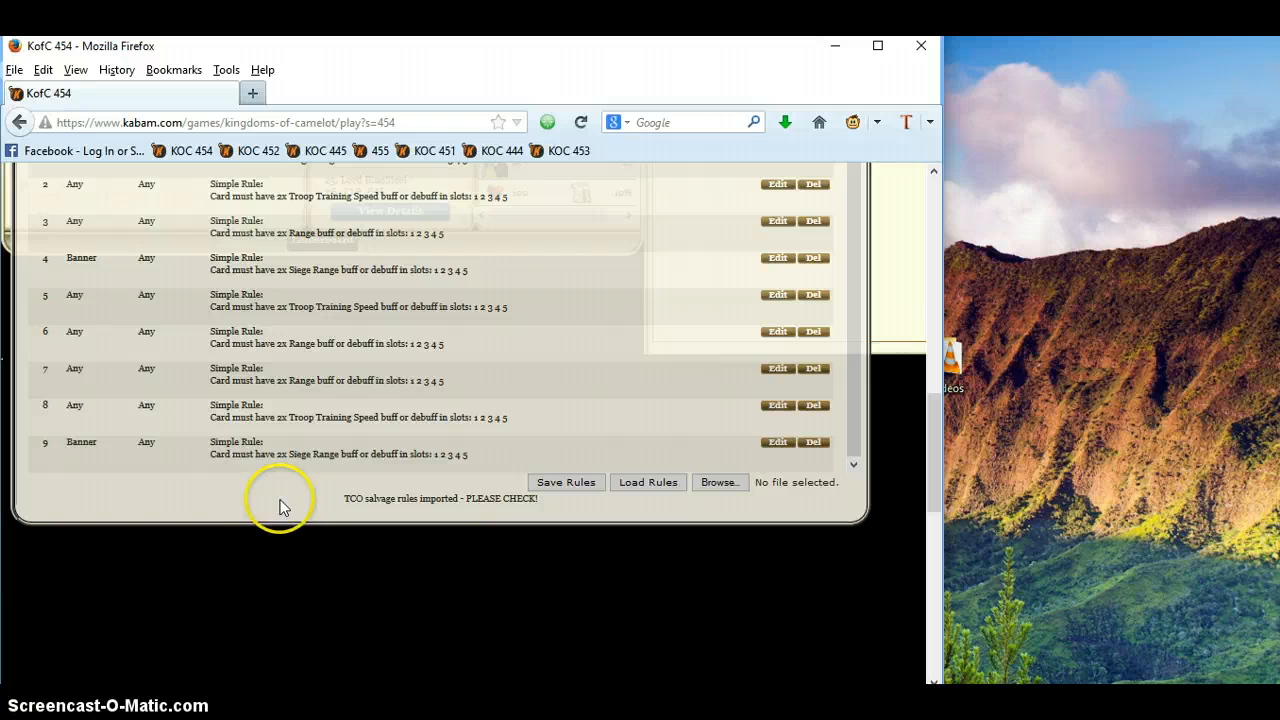
pyautogui.moveTo(117, 348)
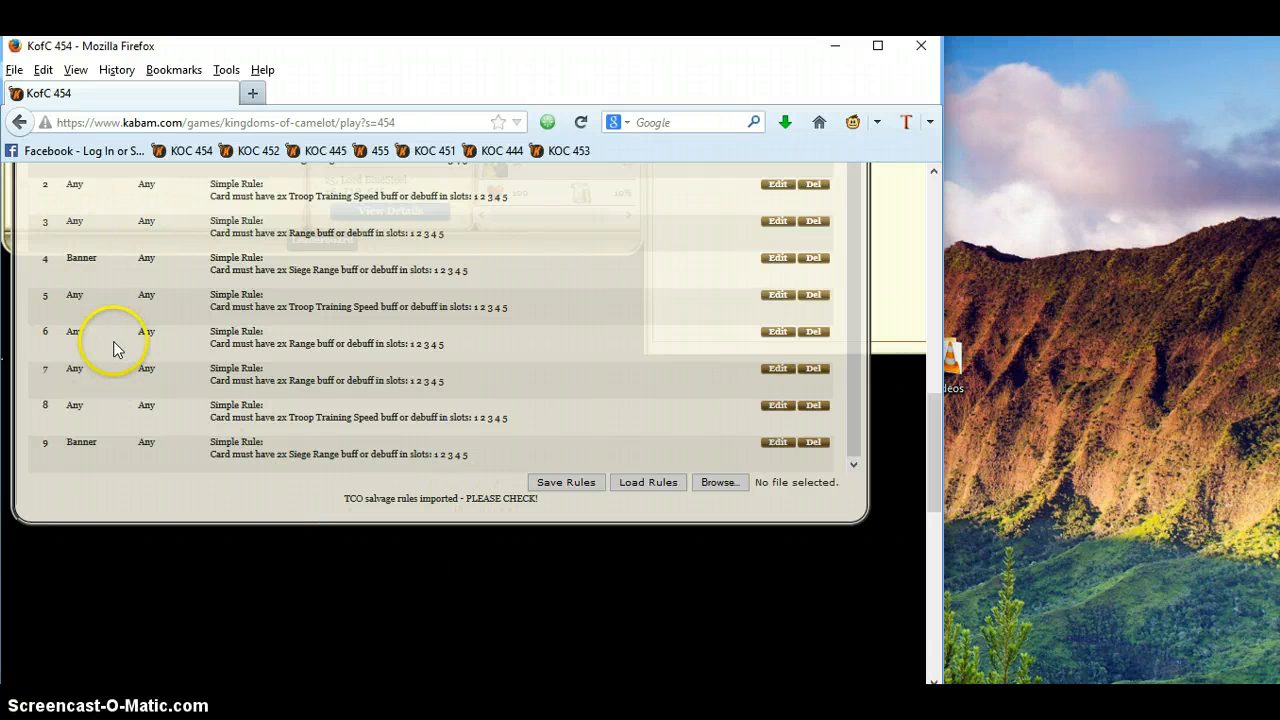
pyautogui.moveTo(905, 270)
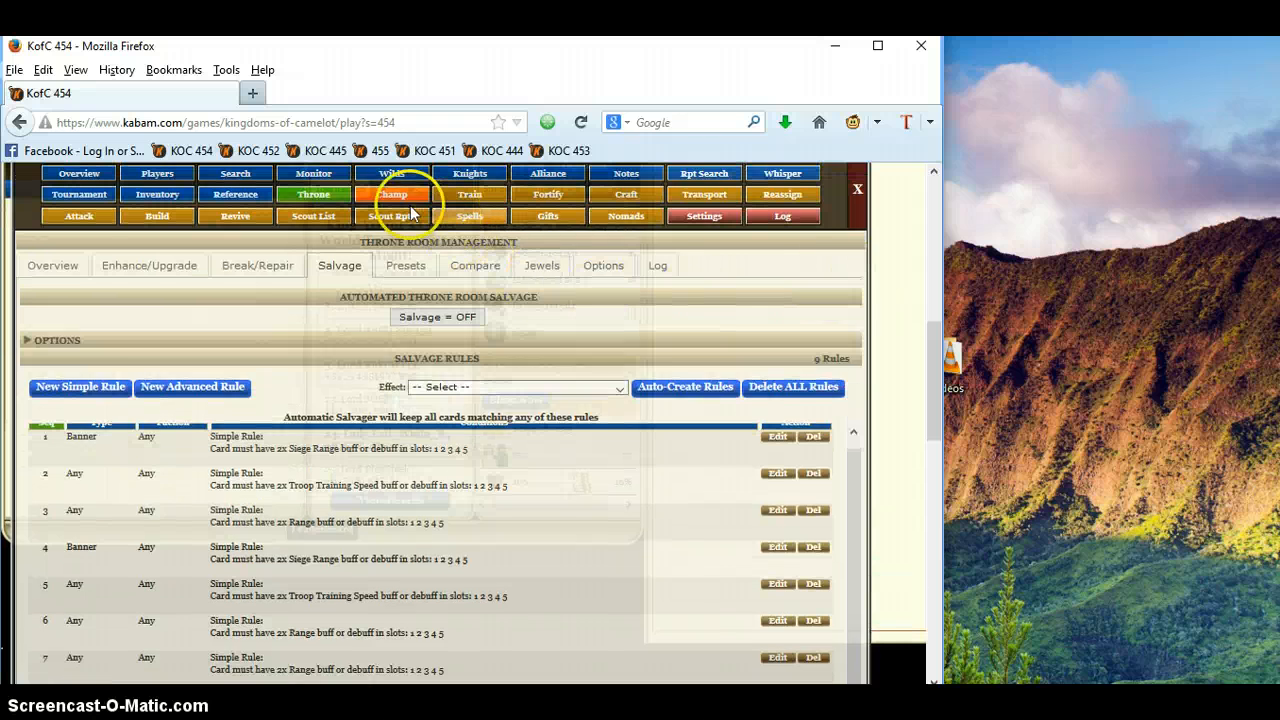
# Step: Open Champ > Salvage and import rules from the 'champ 454' desktop file
pyautogui.click(392, 194)
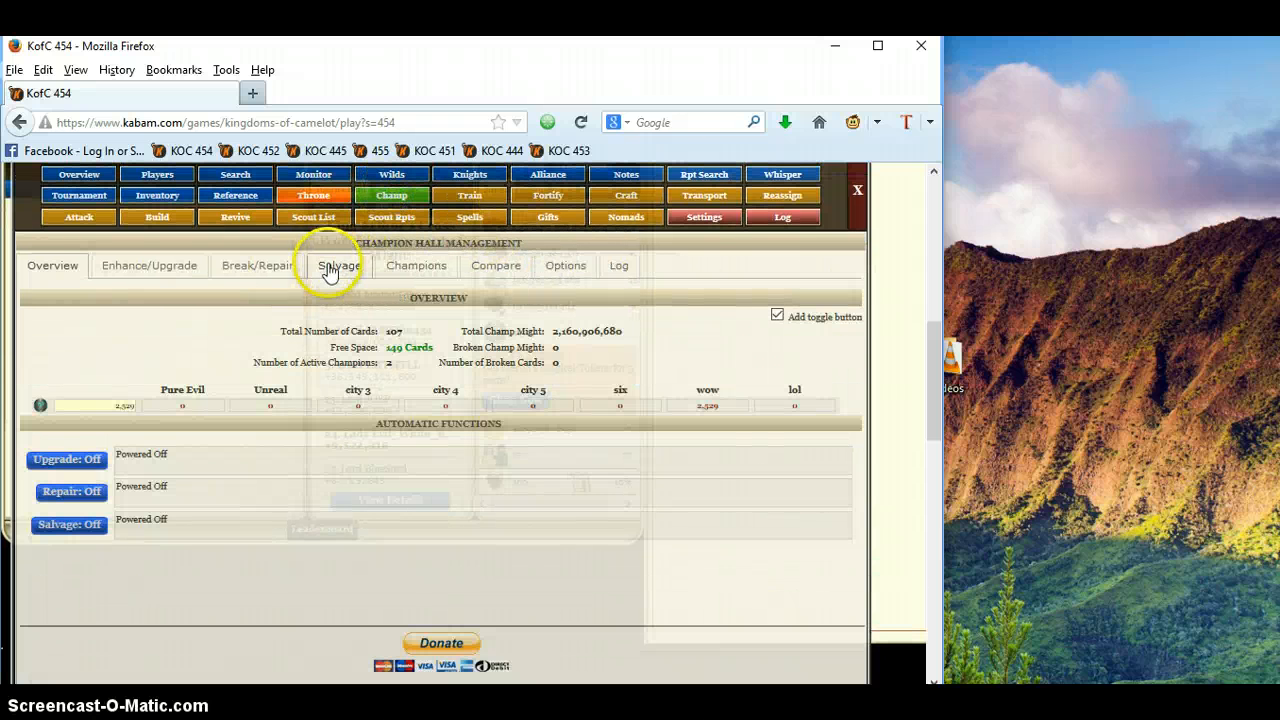
pyautogui.click(339, 265)
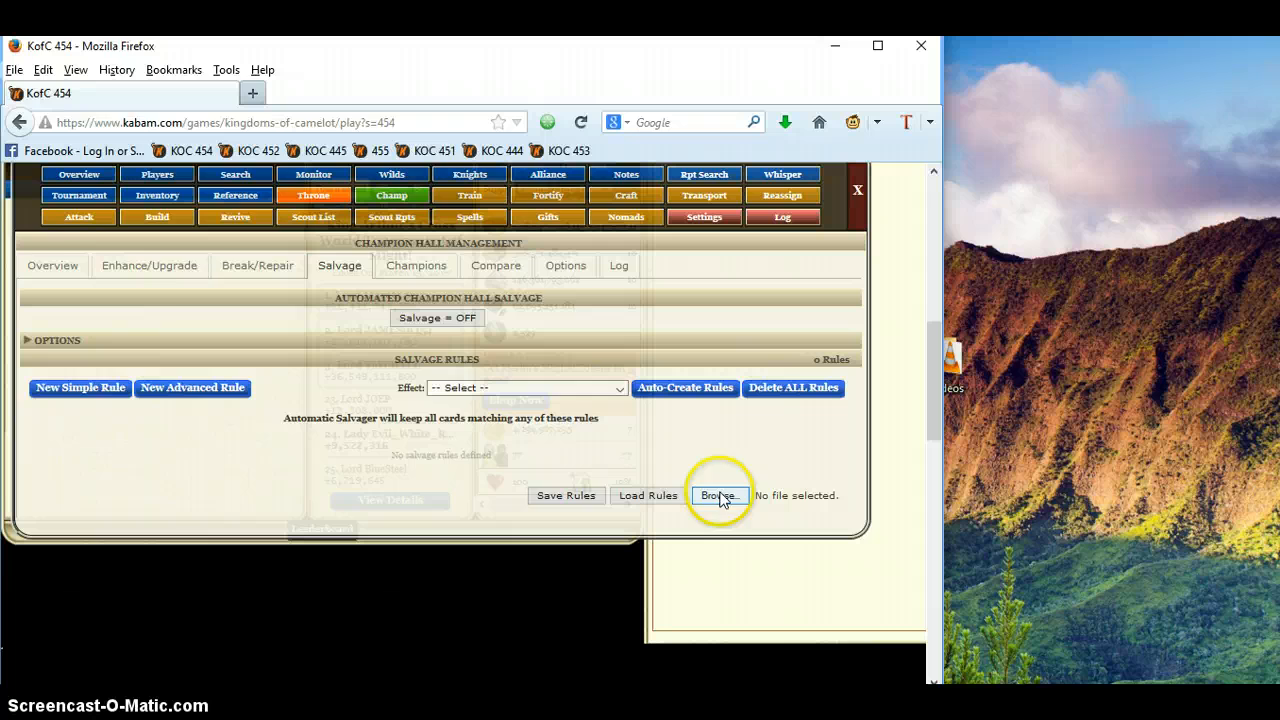
pyautogui.click(718, 495)
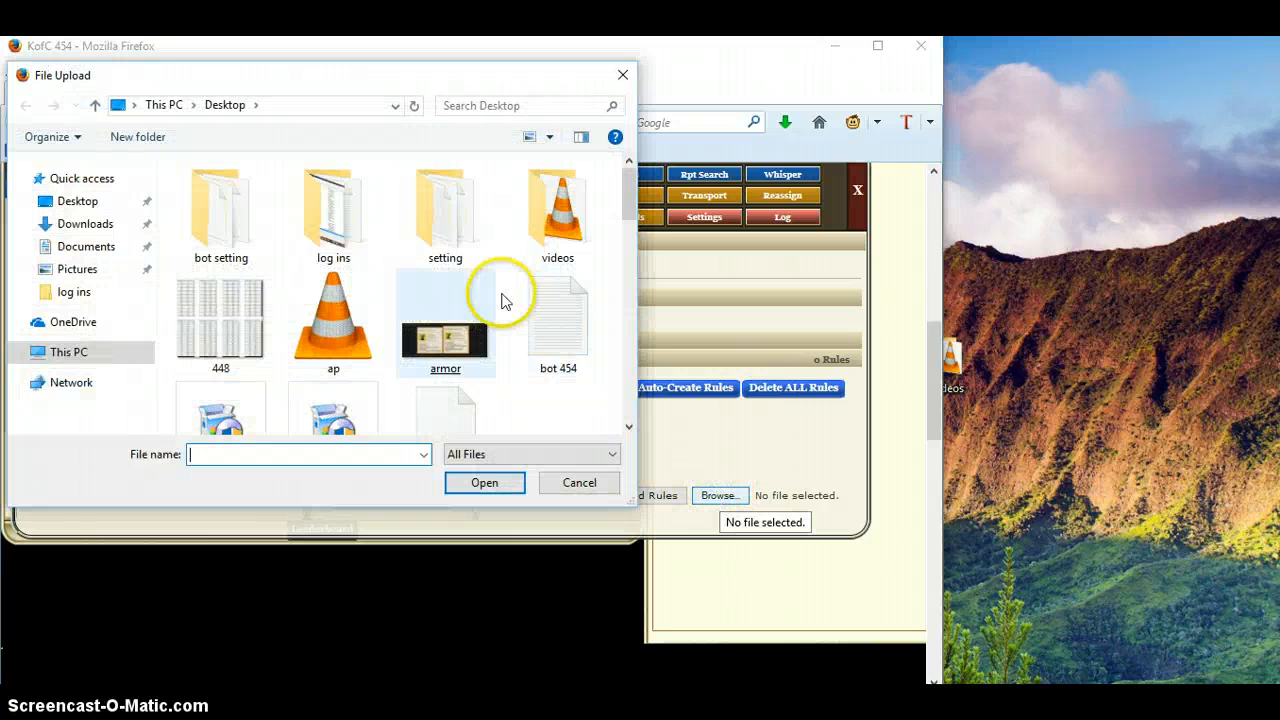
pyautogui.scroll(-3)
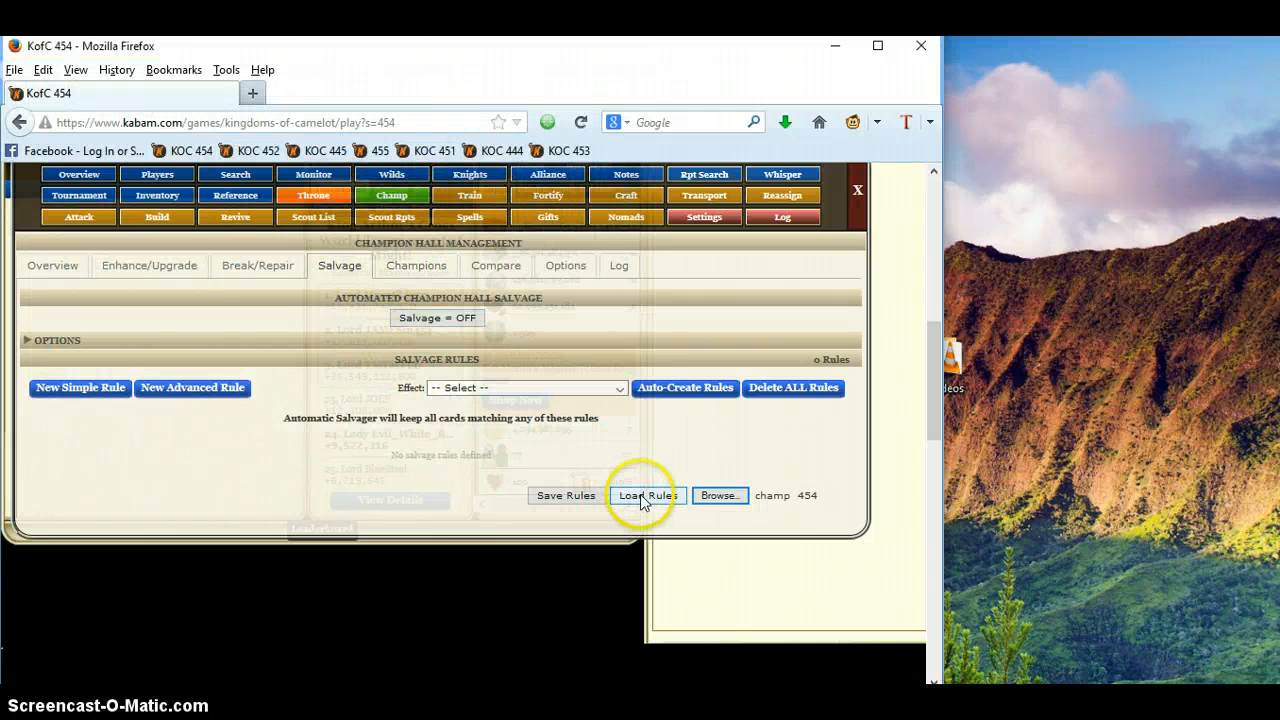
pyautogui.click(647, 495)
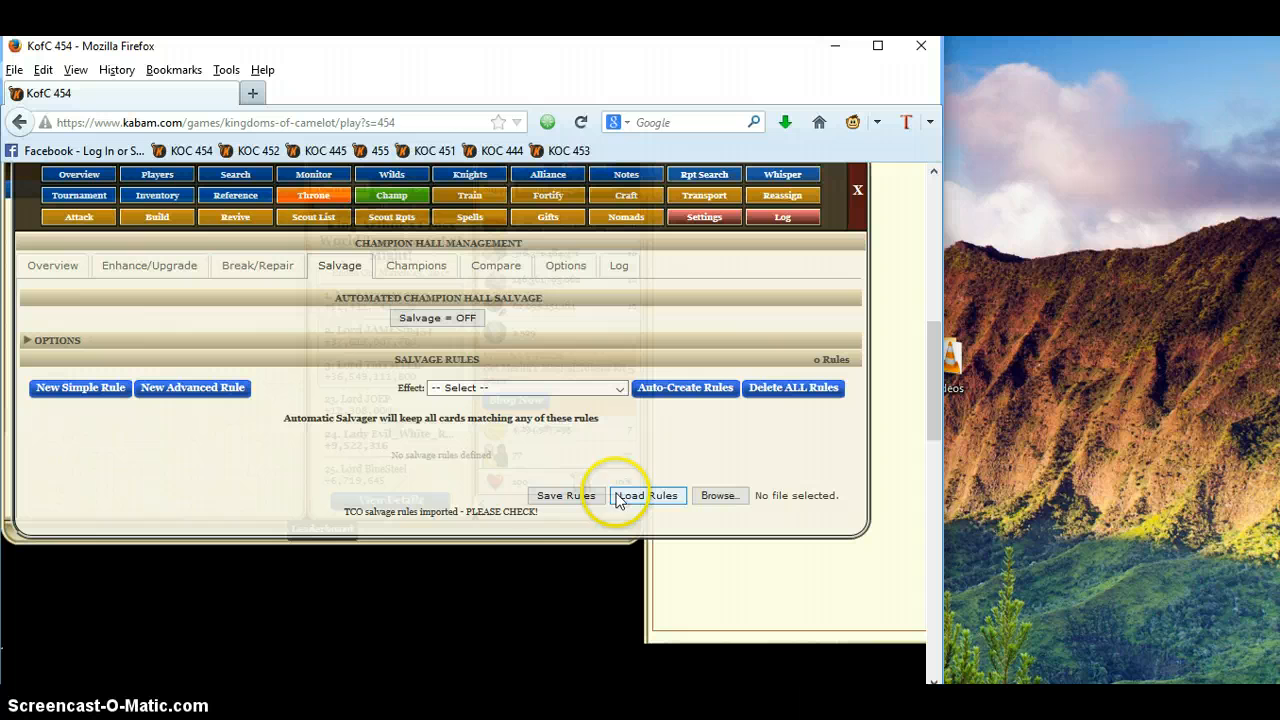
pyautogui.moveTo(472, 496)
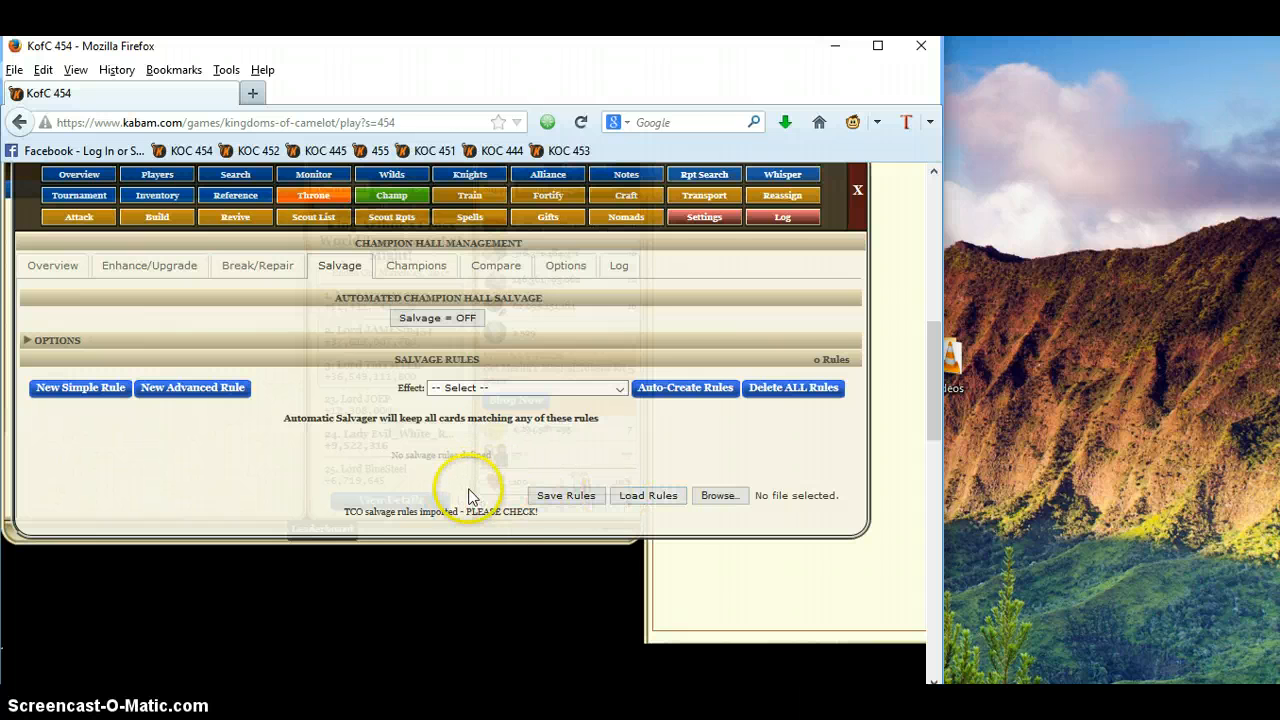
pyautogui.moveTo(873, 203)
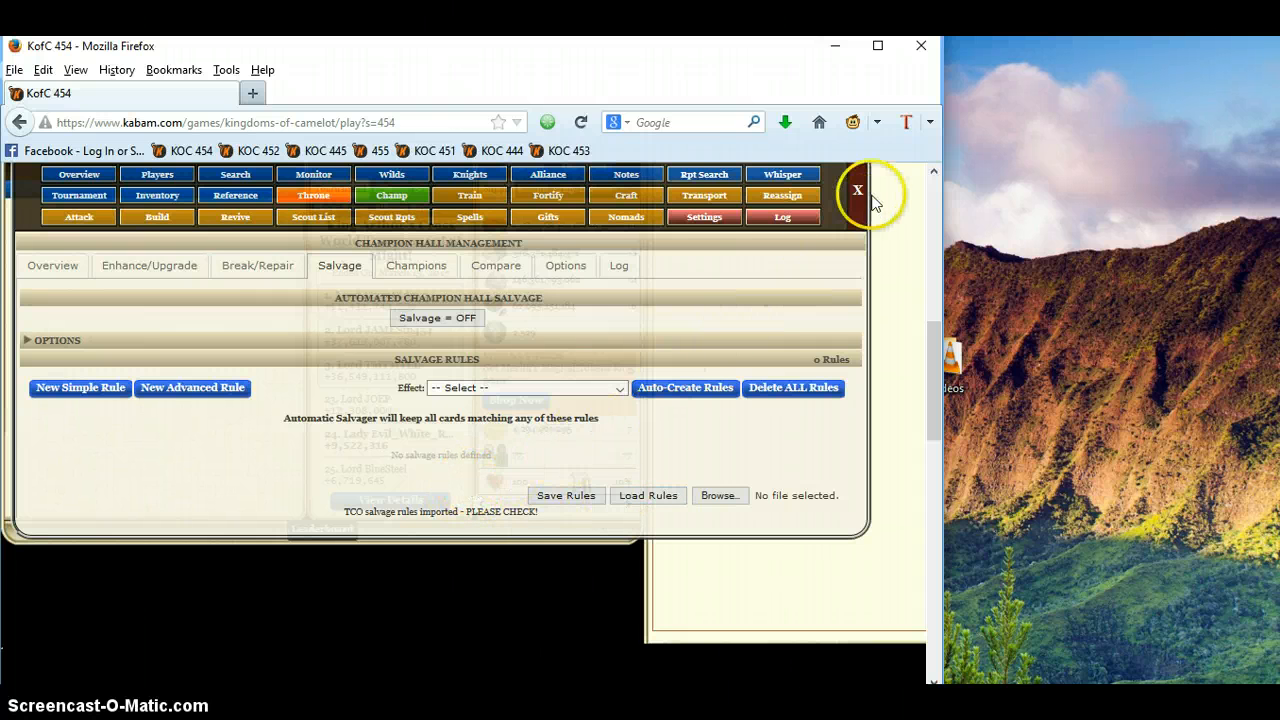
pyautogui.click(856, 190)
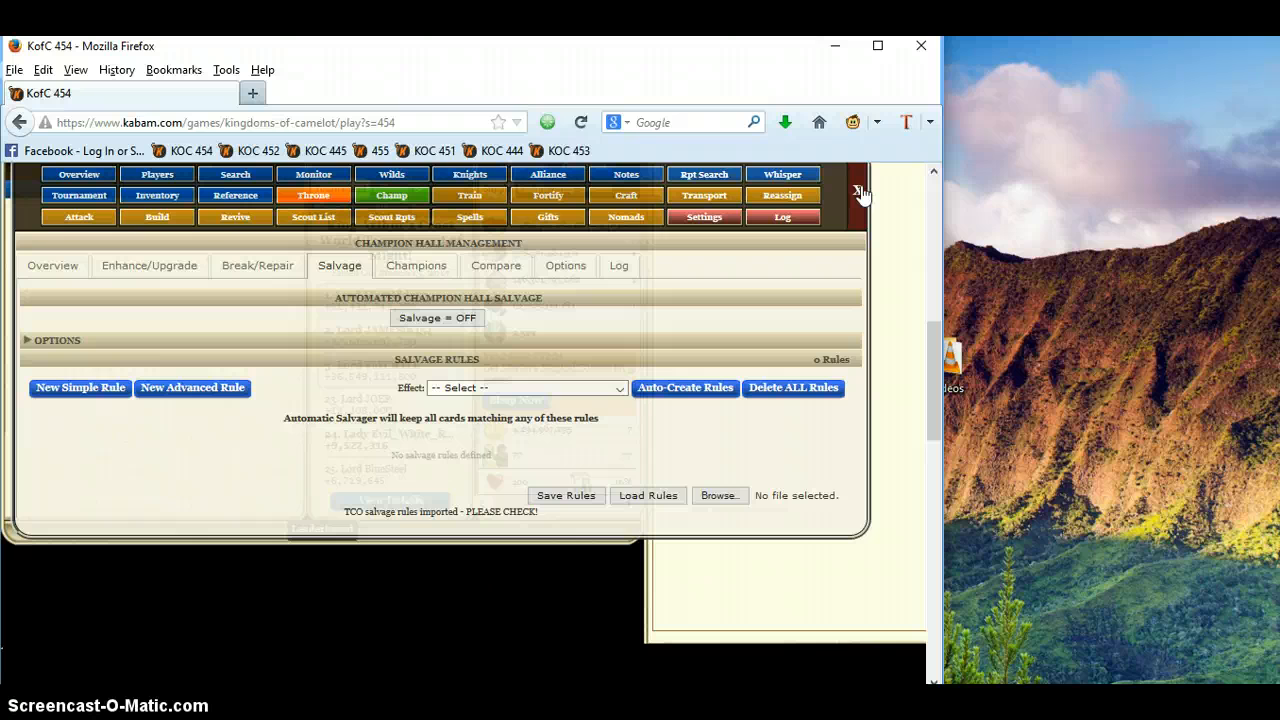
pyautogui.moveTo(635, 675)
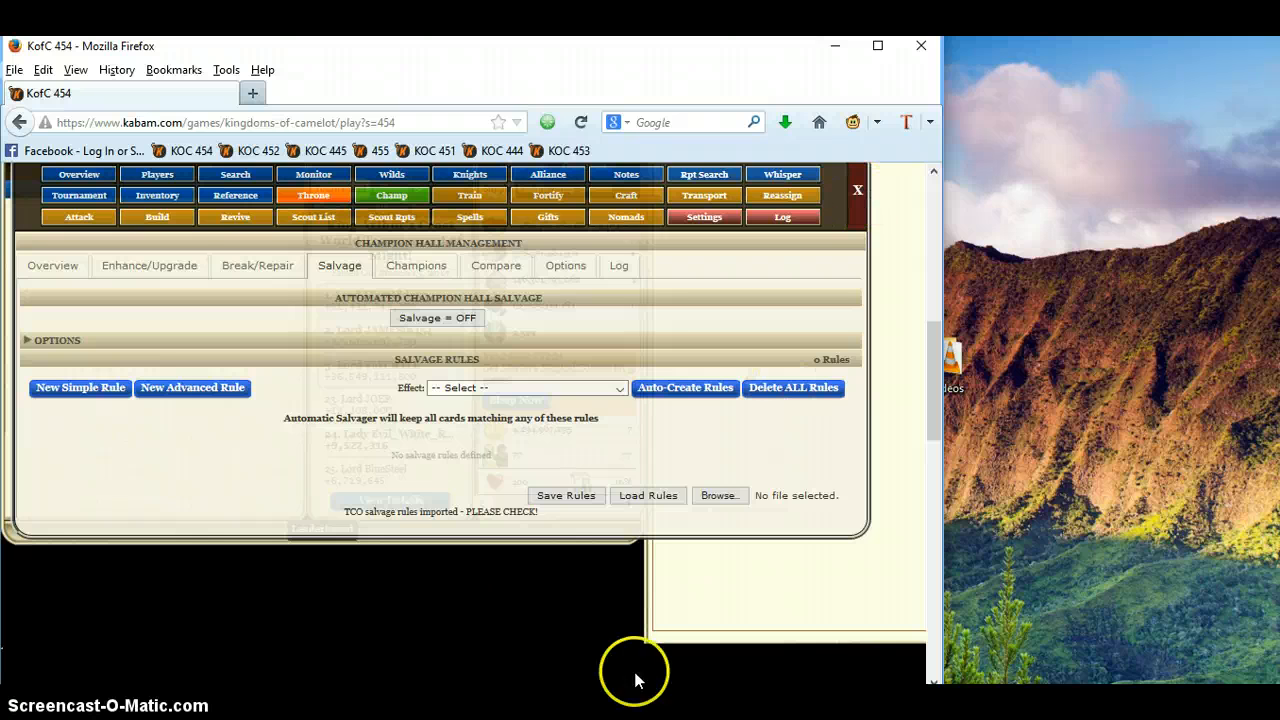